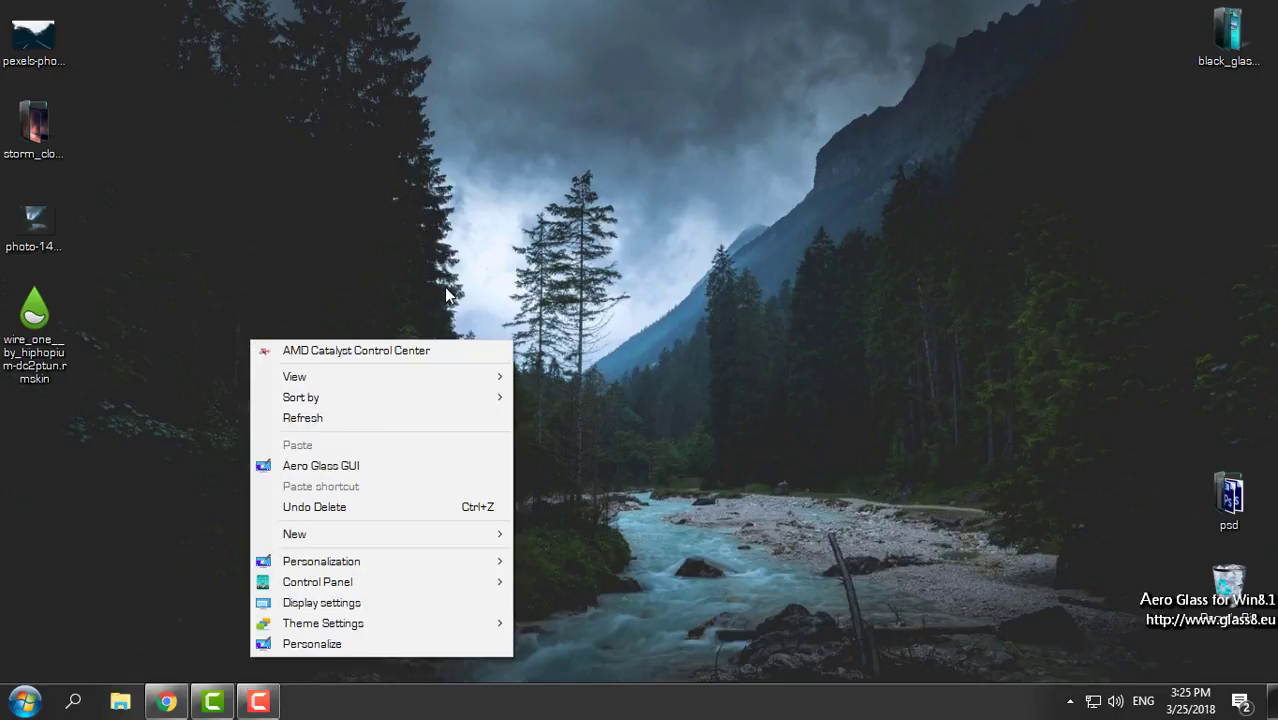
Step: Dismiss the desktop context menu and select the Wire One skin file and pexels-photo-896680.jpeg
left_click(667, 285)
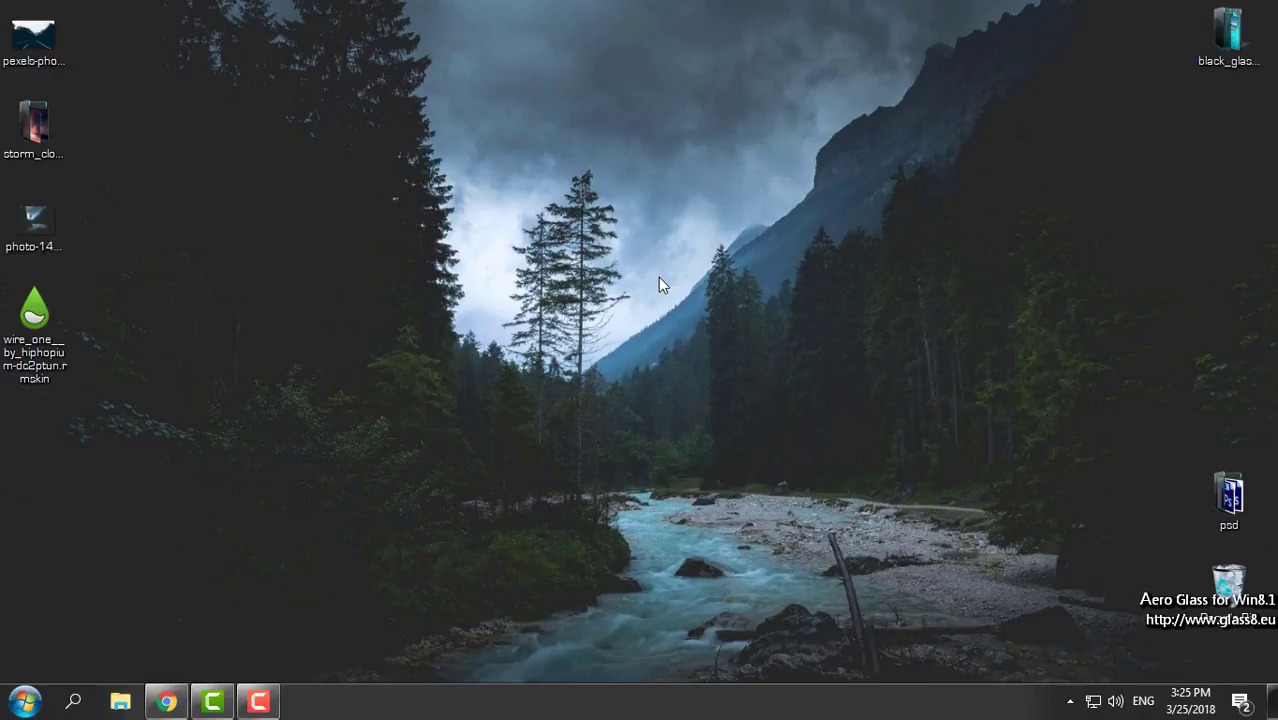
mouse_move(568, 222)
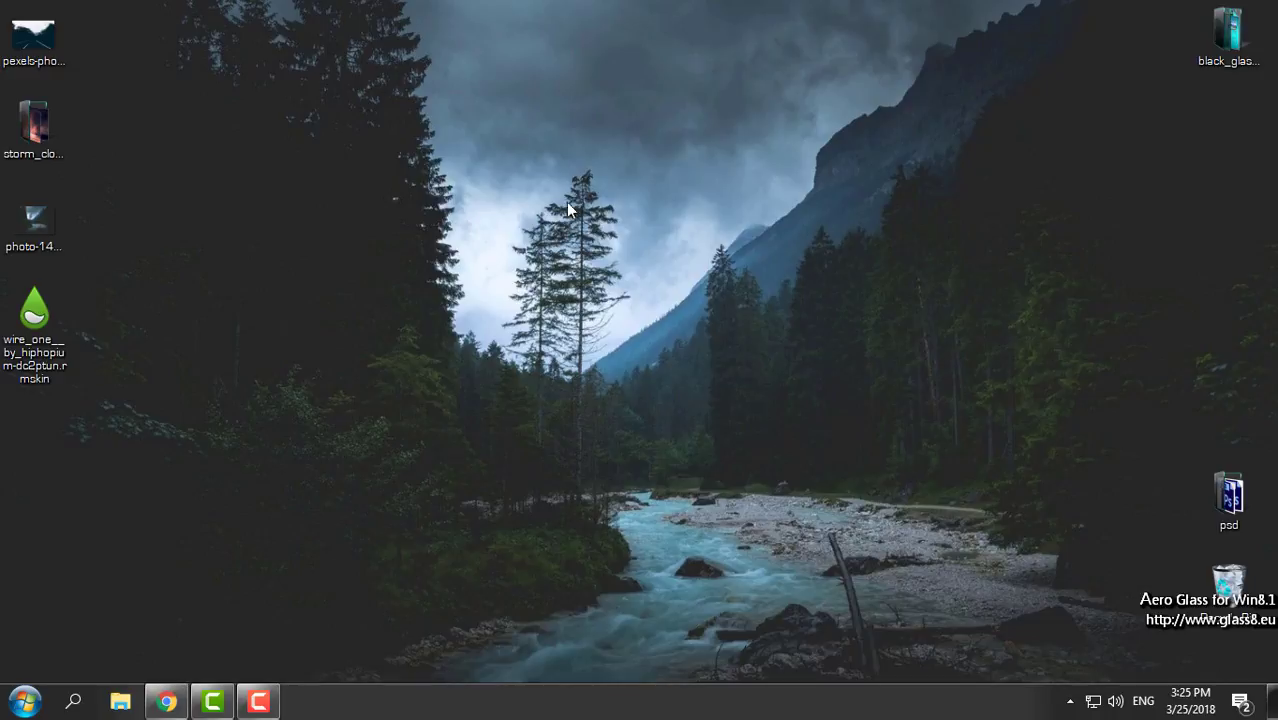
mouse_move(428, 267)
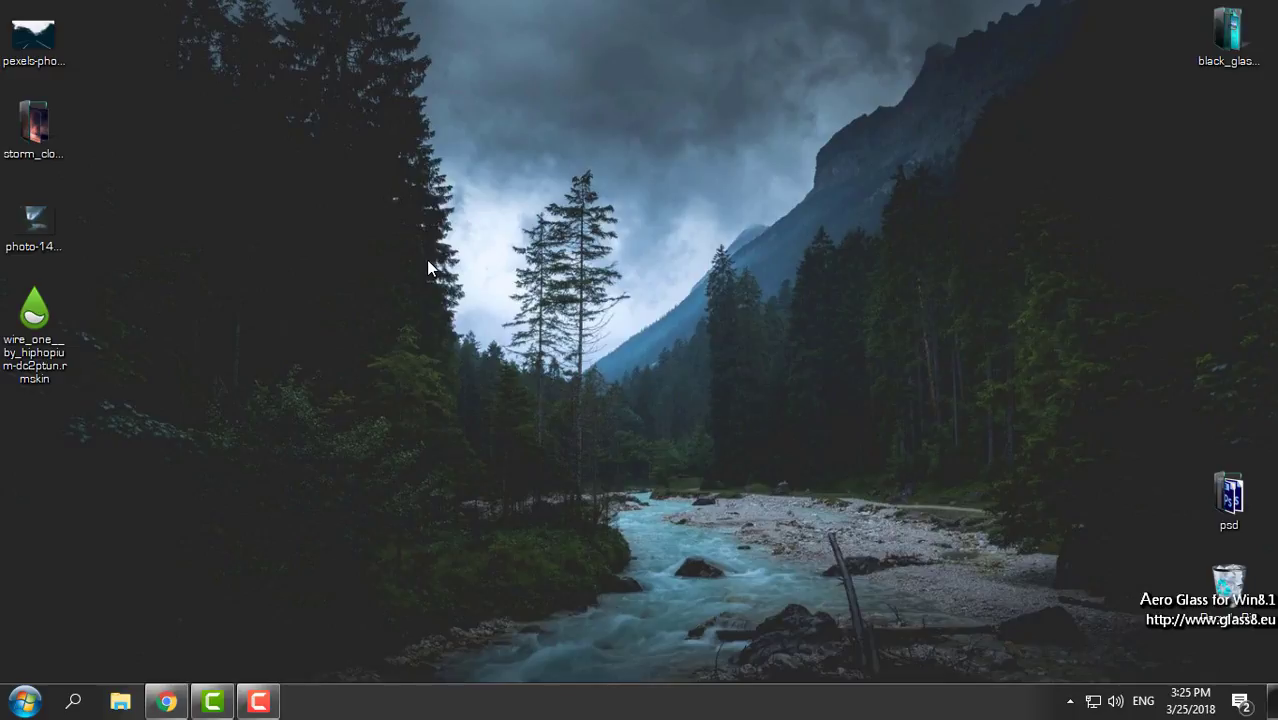
left_click(34, 310)
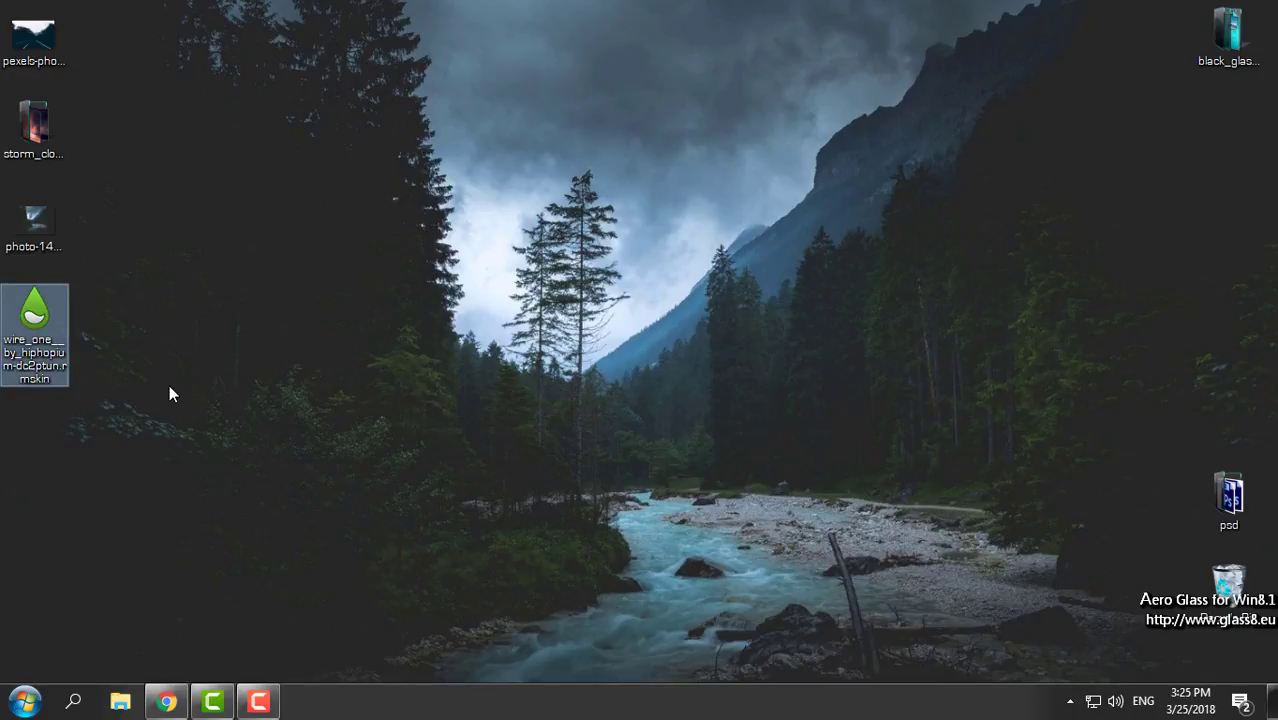
mouse_move(69, 458)
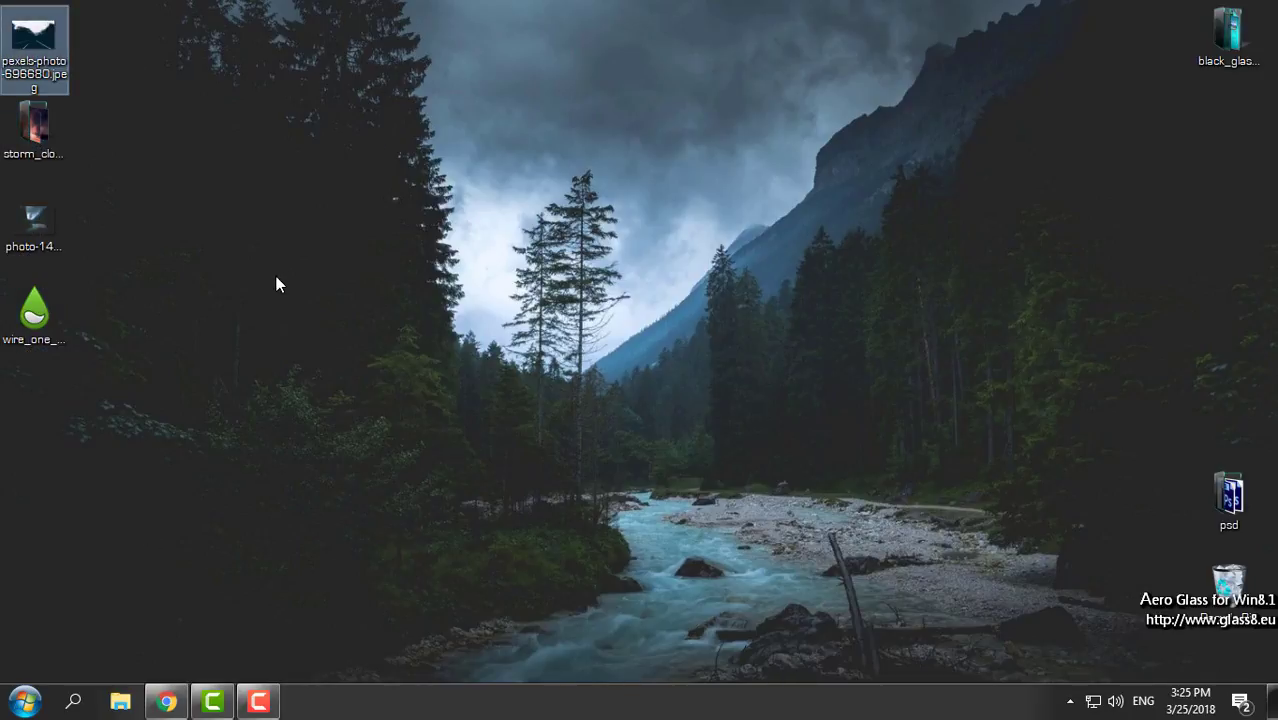
left_click(35, 220)
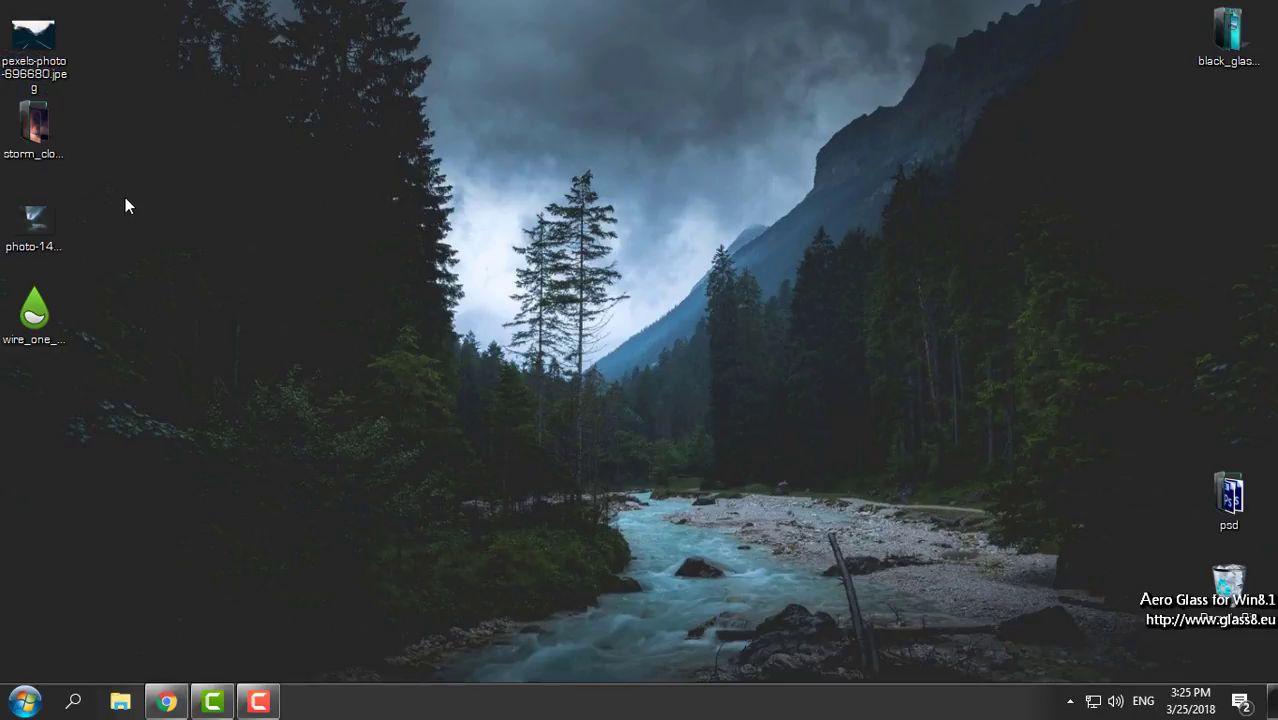
mouse_move(166, 212)
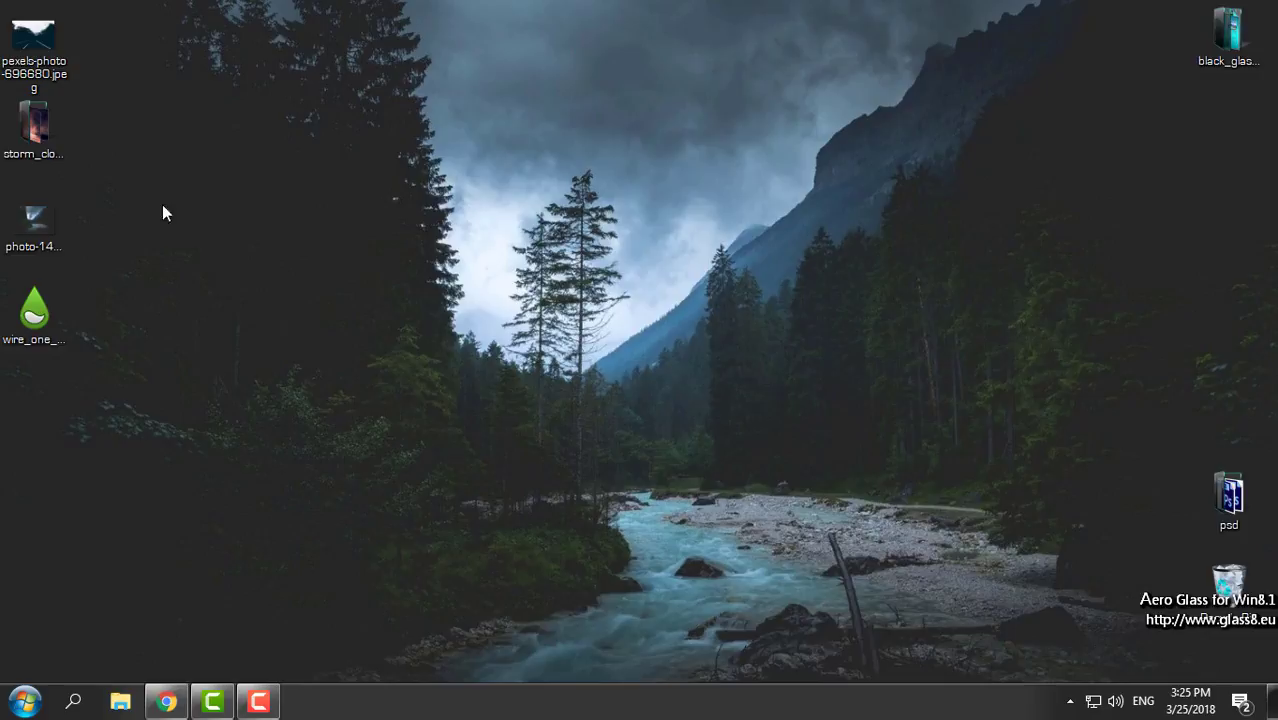
mouse_move(295, 485)
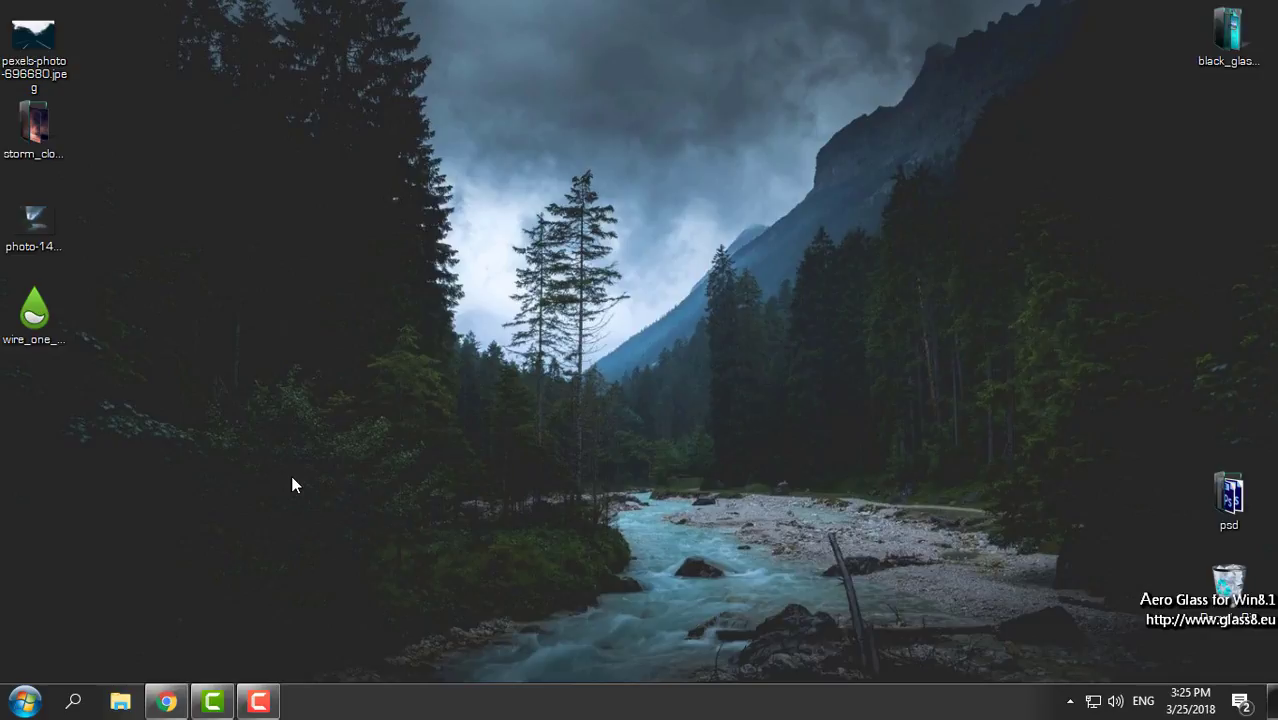
mouse_move(321, 270)
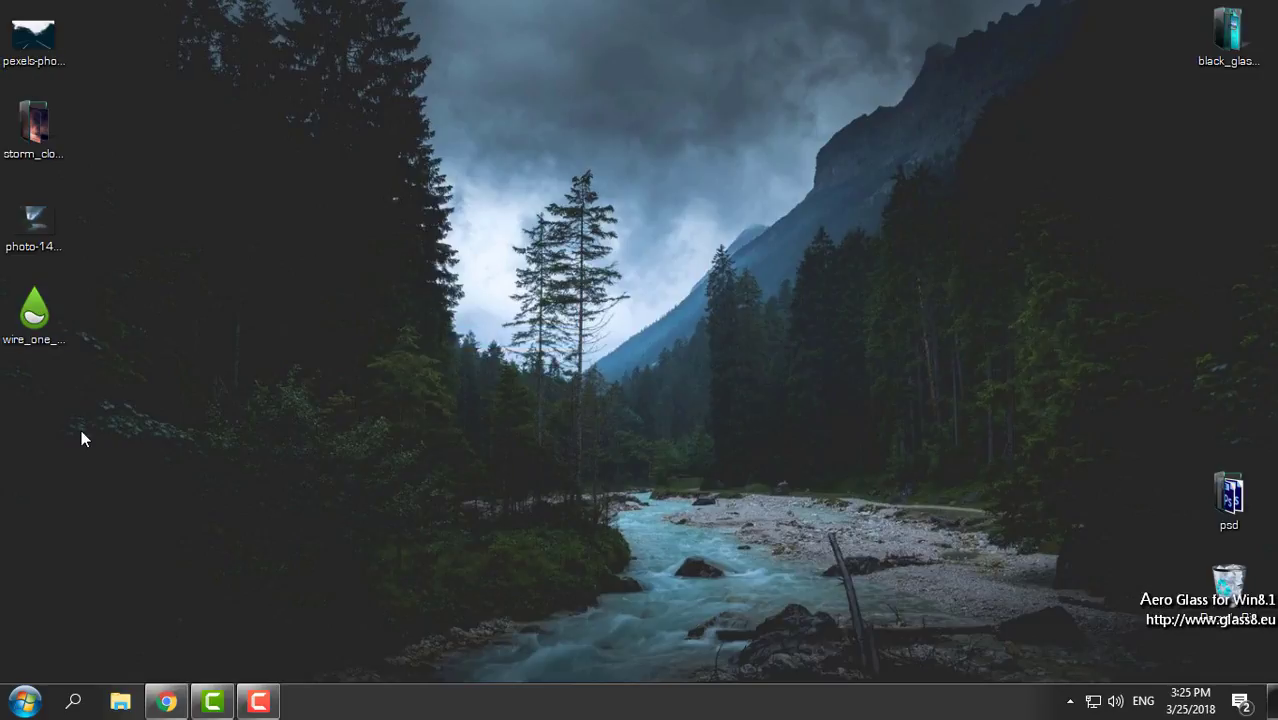
Step: Install the Wire One skin and its layout from the wire_one .rmskin package
double_click(33, 310)
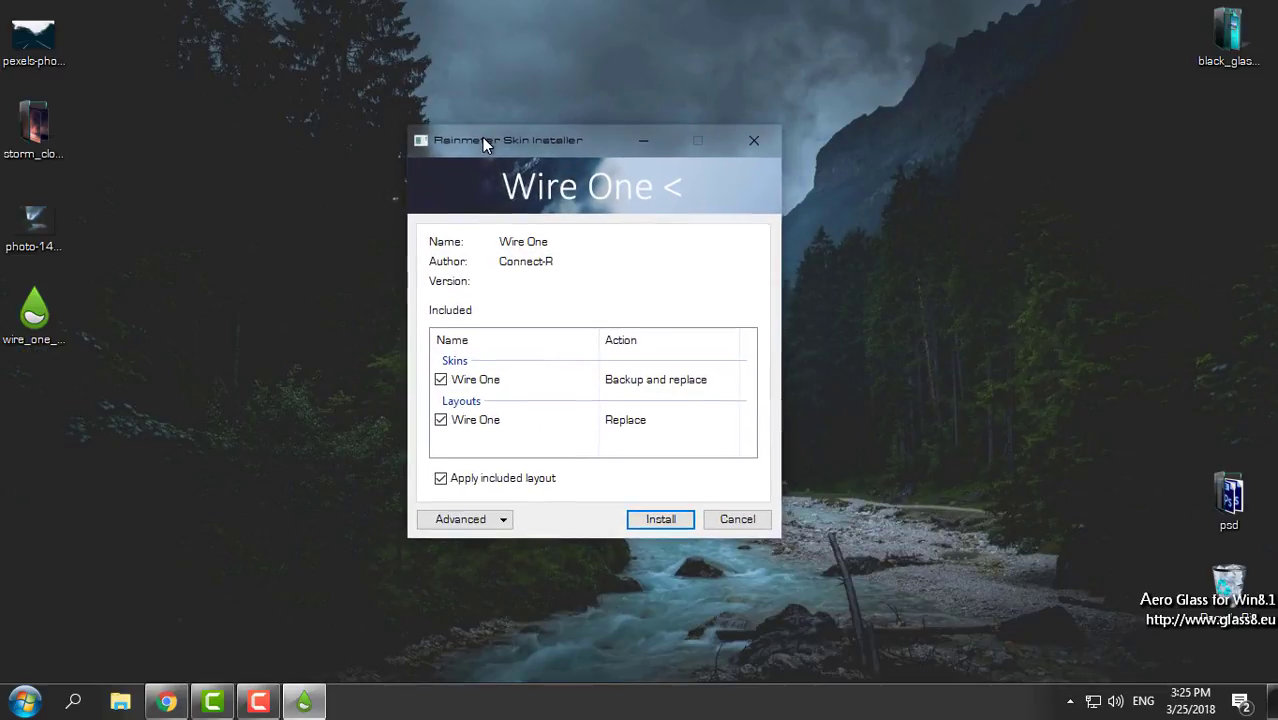
left_click_drag(508, 140, 430, 120)
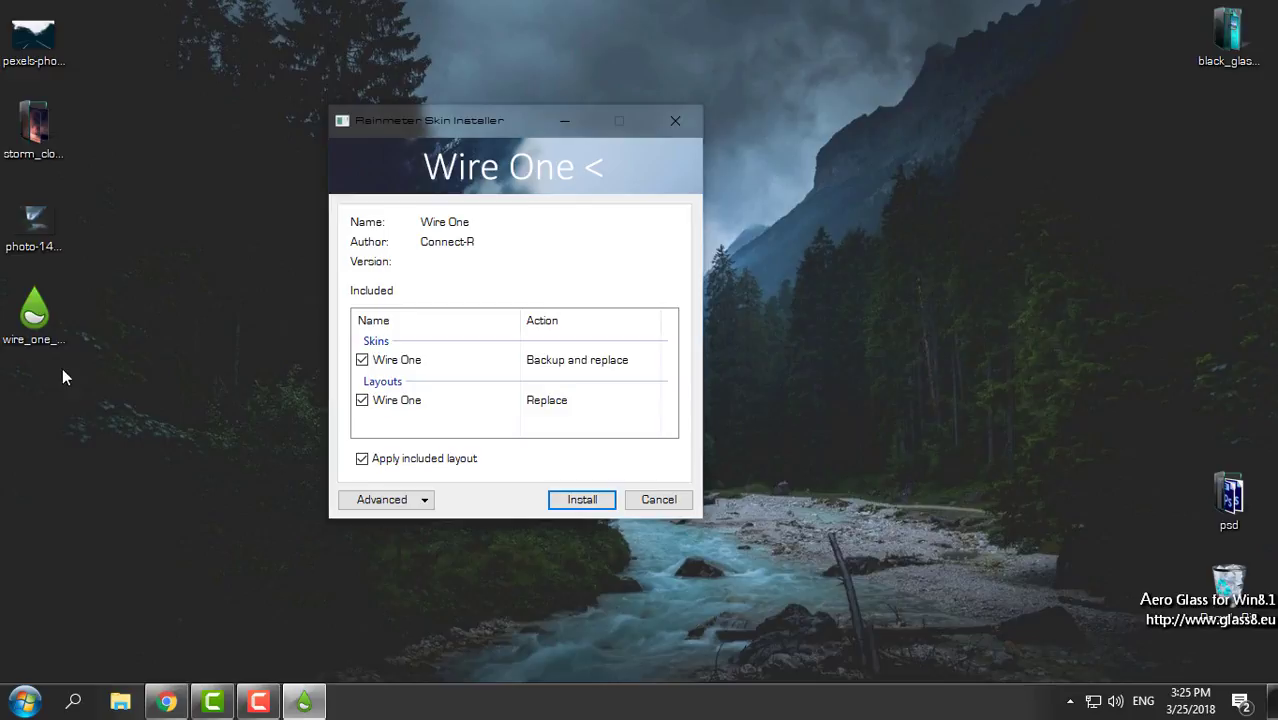
left_click(581, 499)
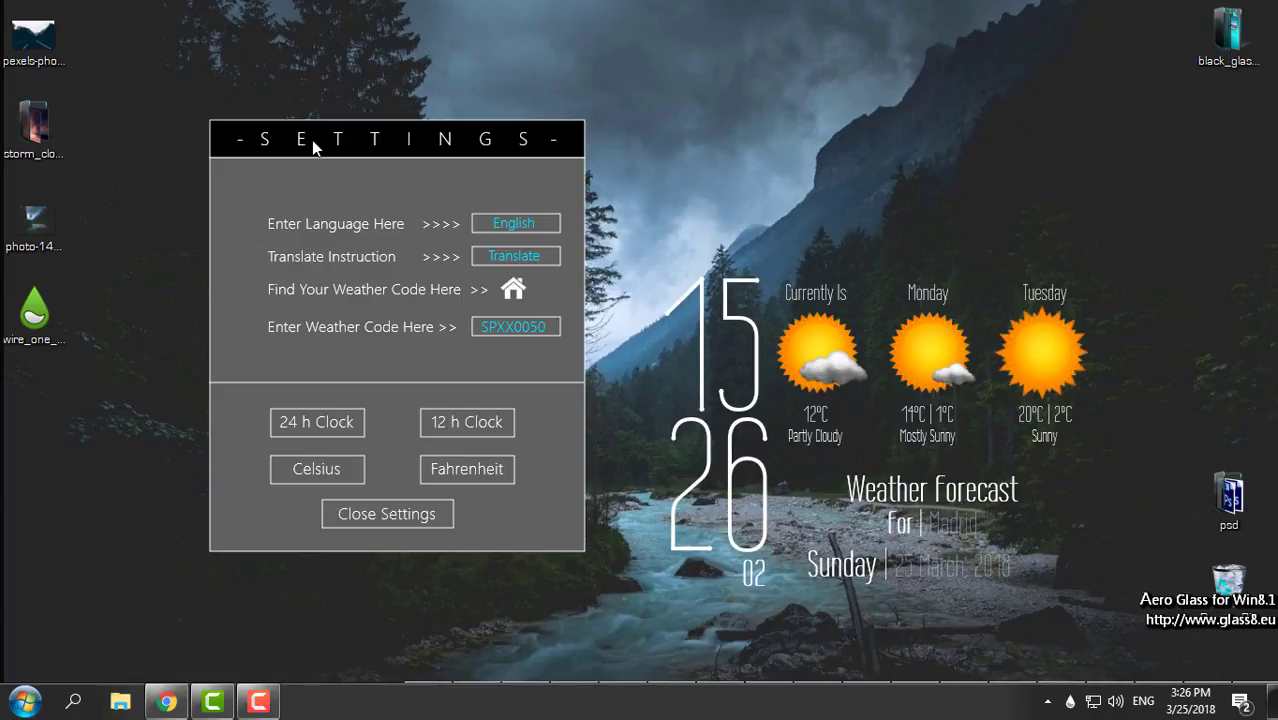
mouse_move(398, 298)
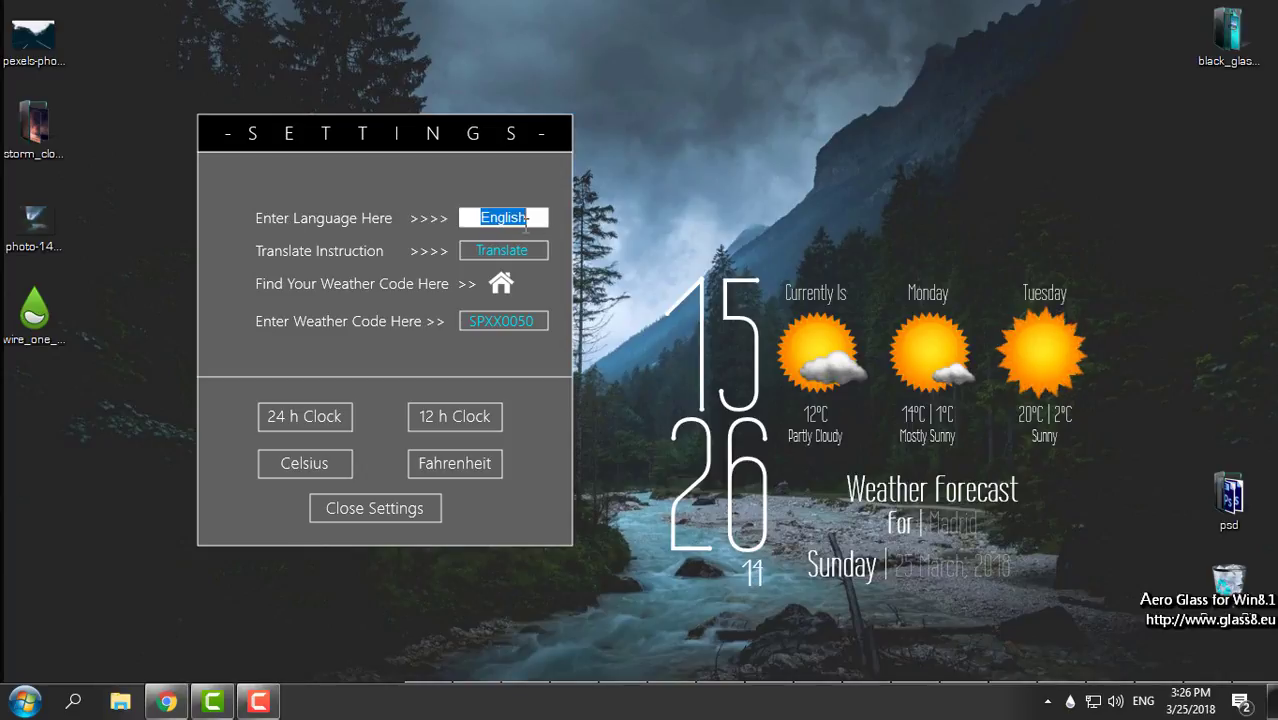
type("French")
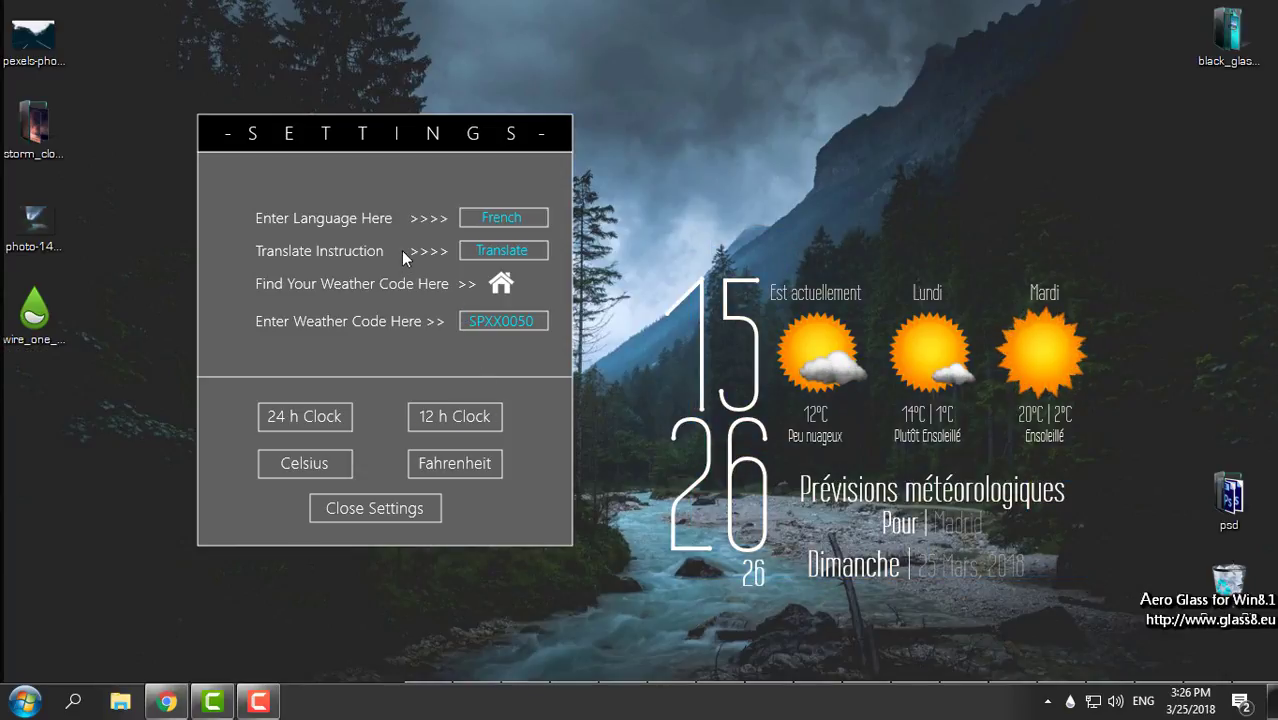
type("S")
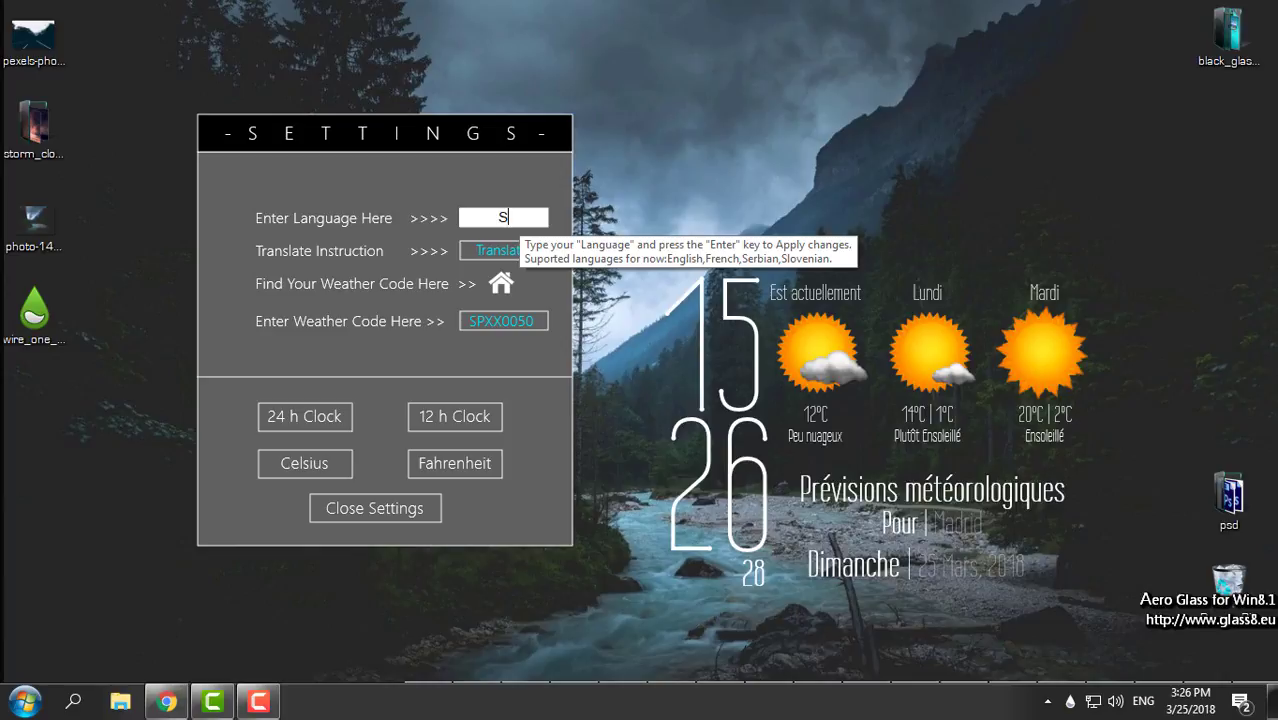
type("erbian")
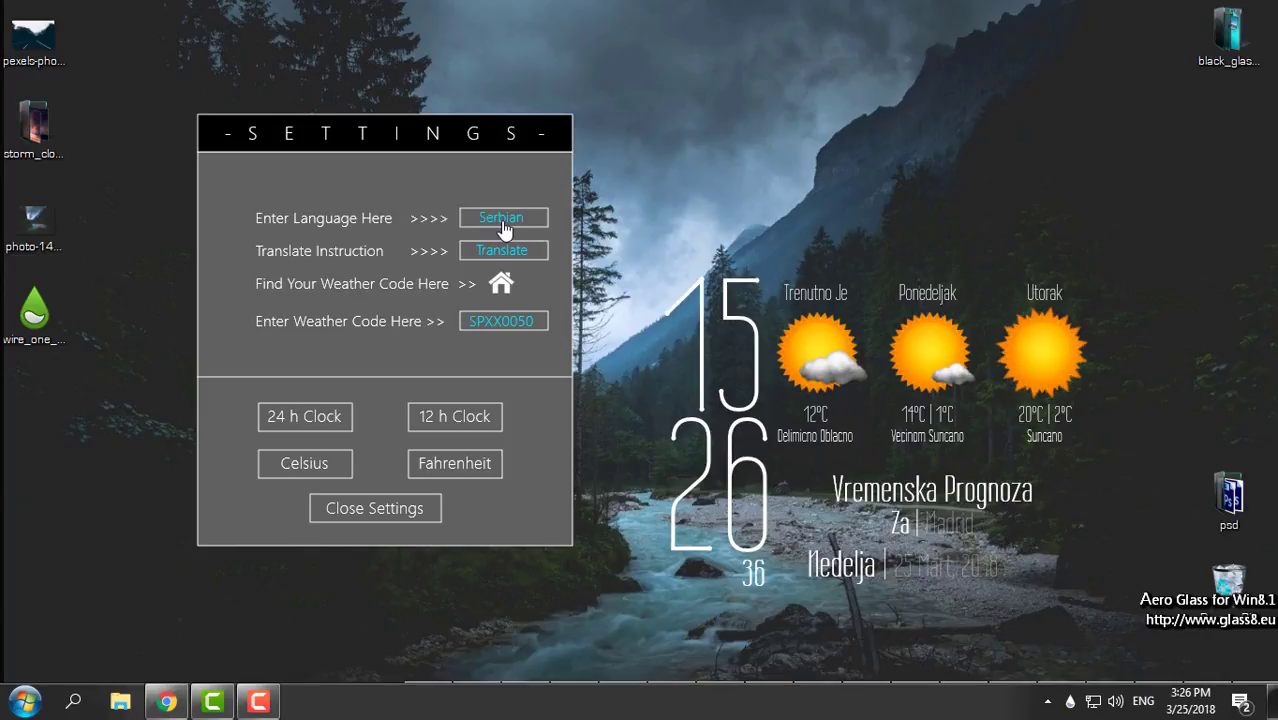
left_click(501, 217)
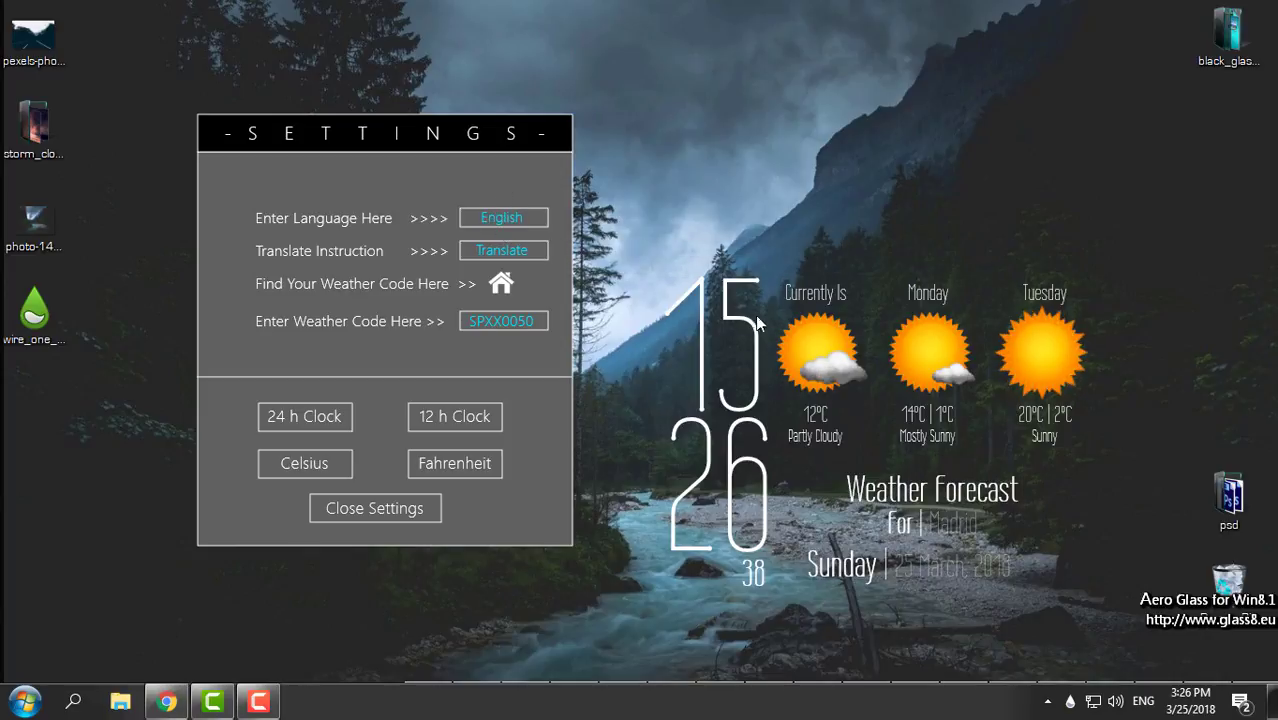
mouse_move(640, 277)
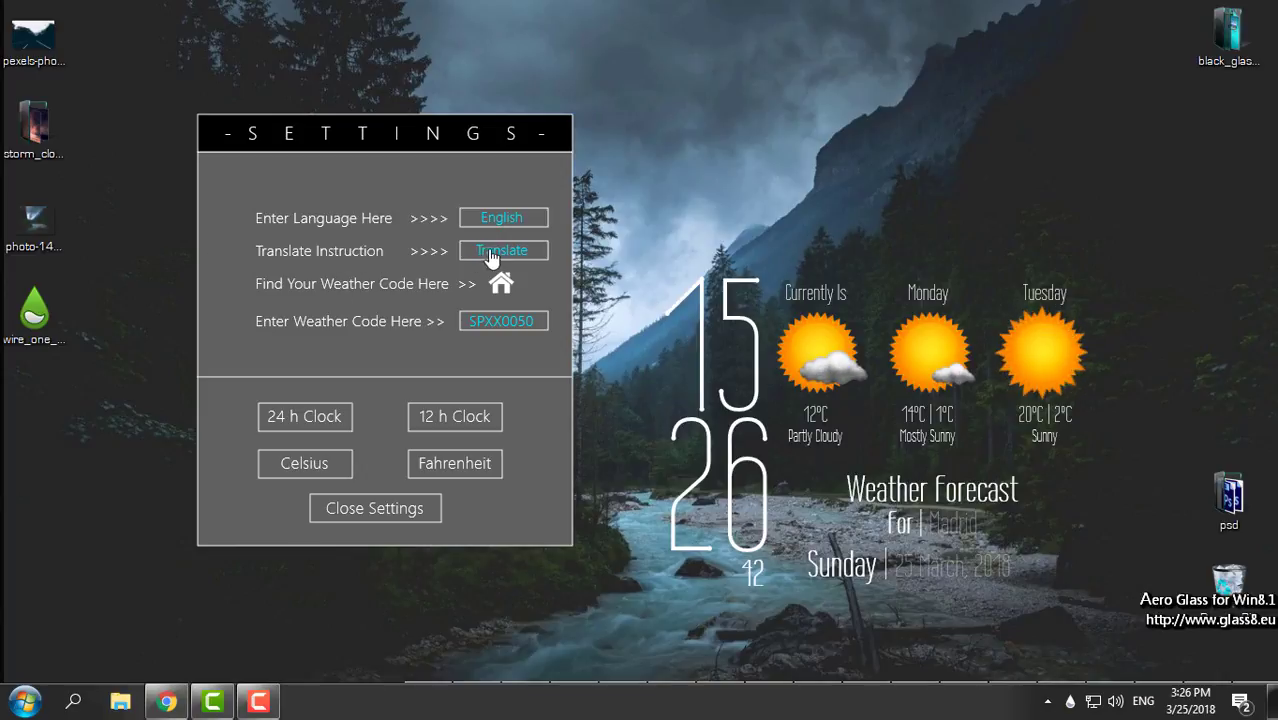
Step: Open the YourLanguage.inc translation template maximized and review its Date line
left_click(501, 250)
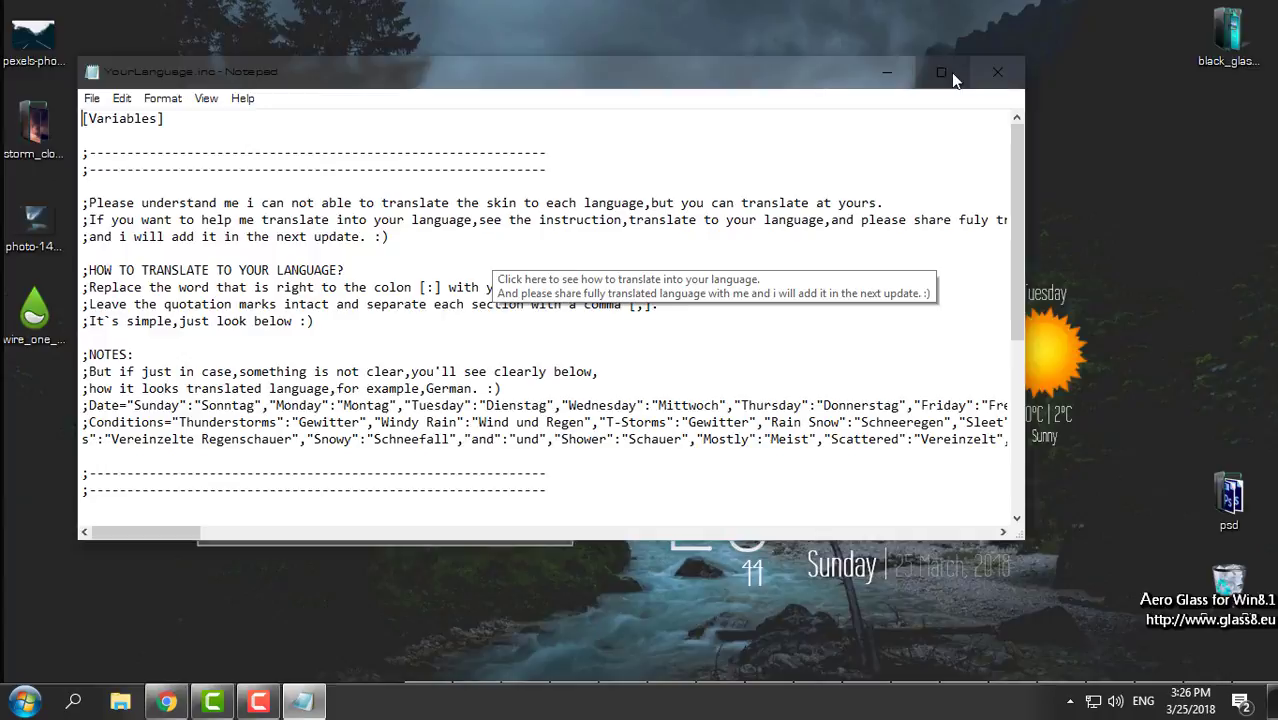
left_click(940, 72)
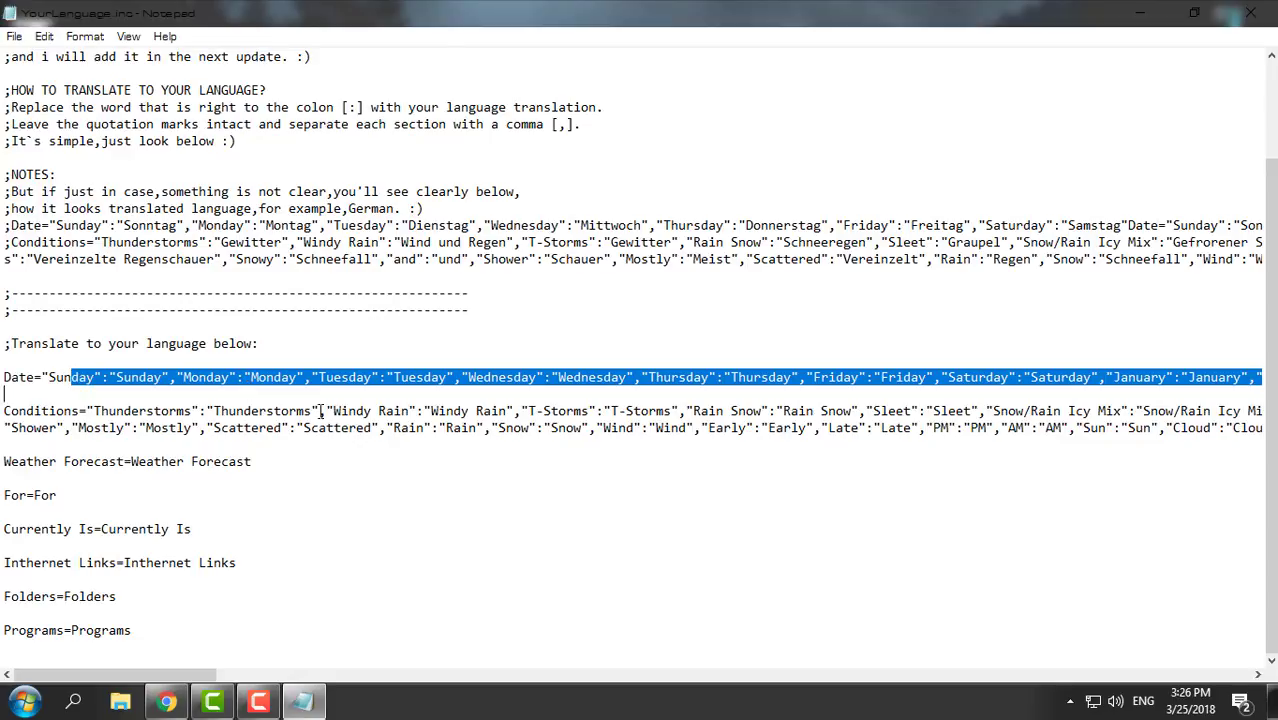
left_click(62, 494)
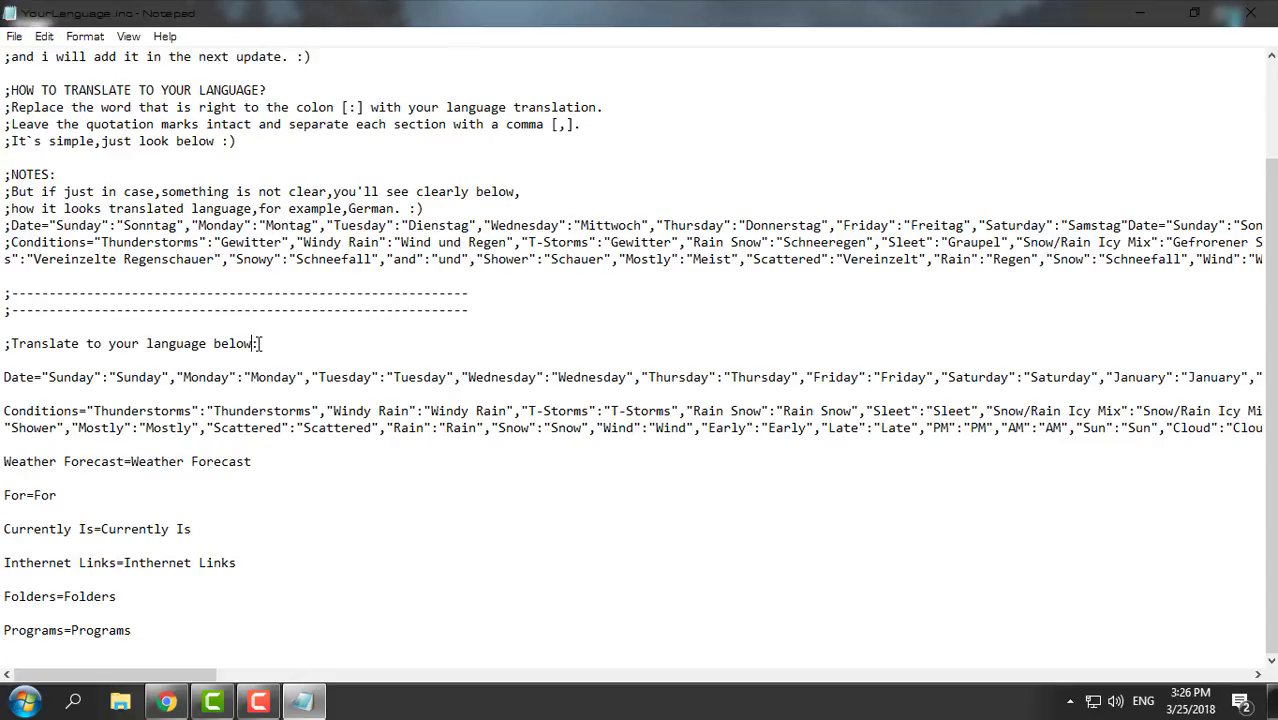
double_click(70, 377)
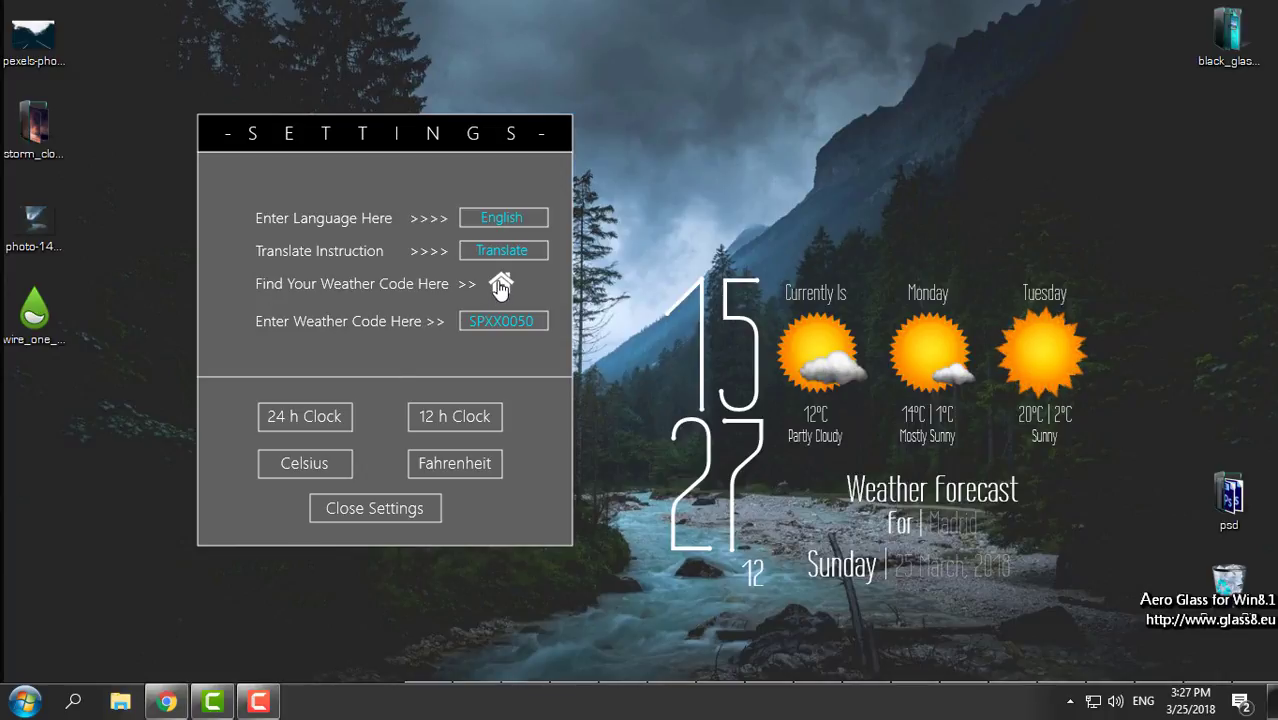
Step: Search weather.codes for 'banja luka' and select the resulting code BKXX0001
left_click(500, 285)
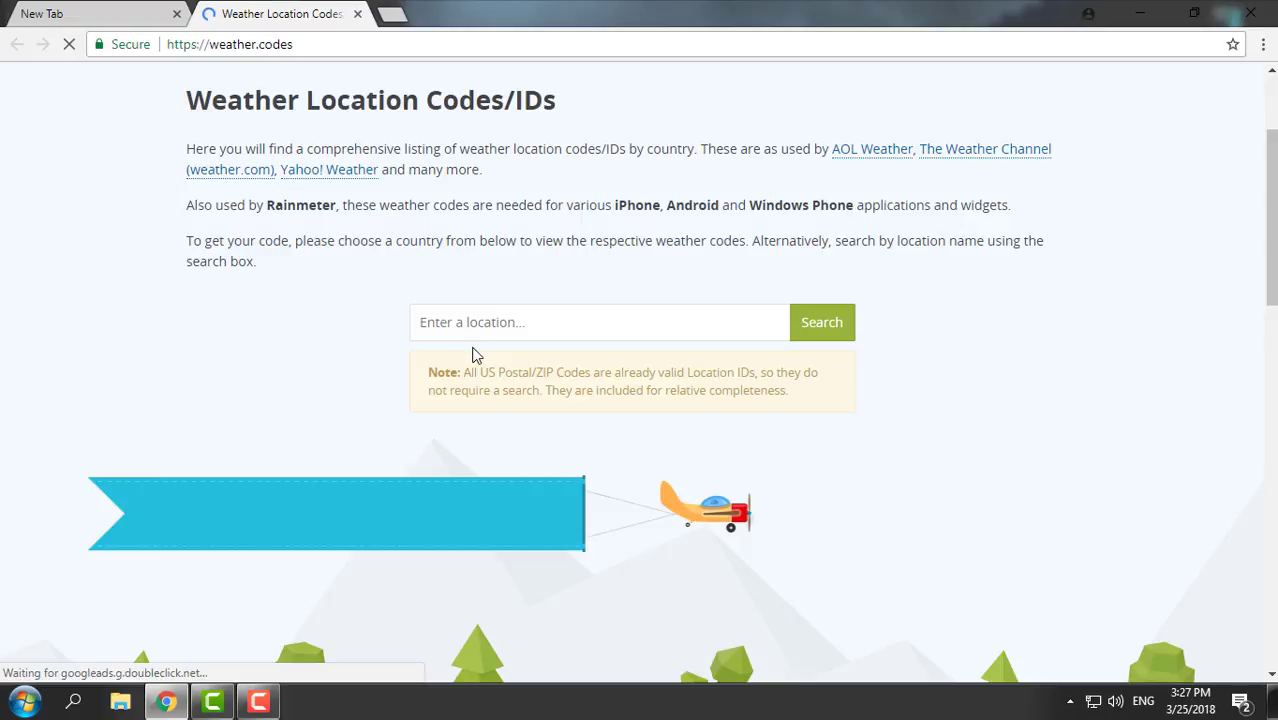
left_click(599, 322)
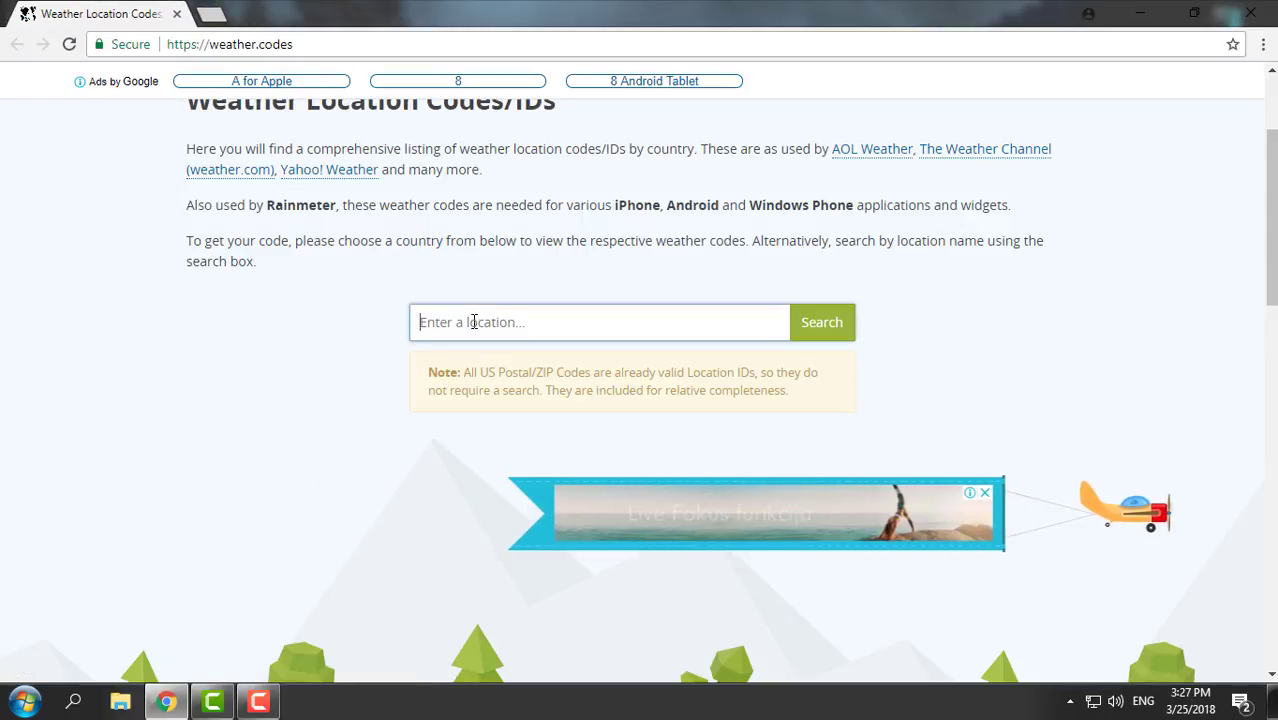
type("banja luka")
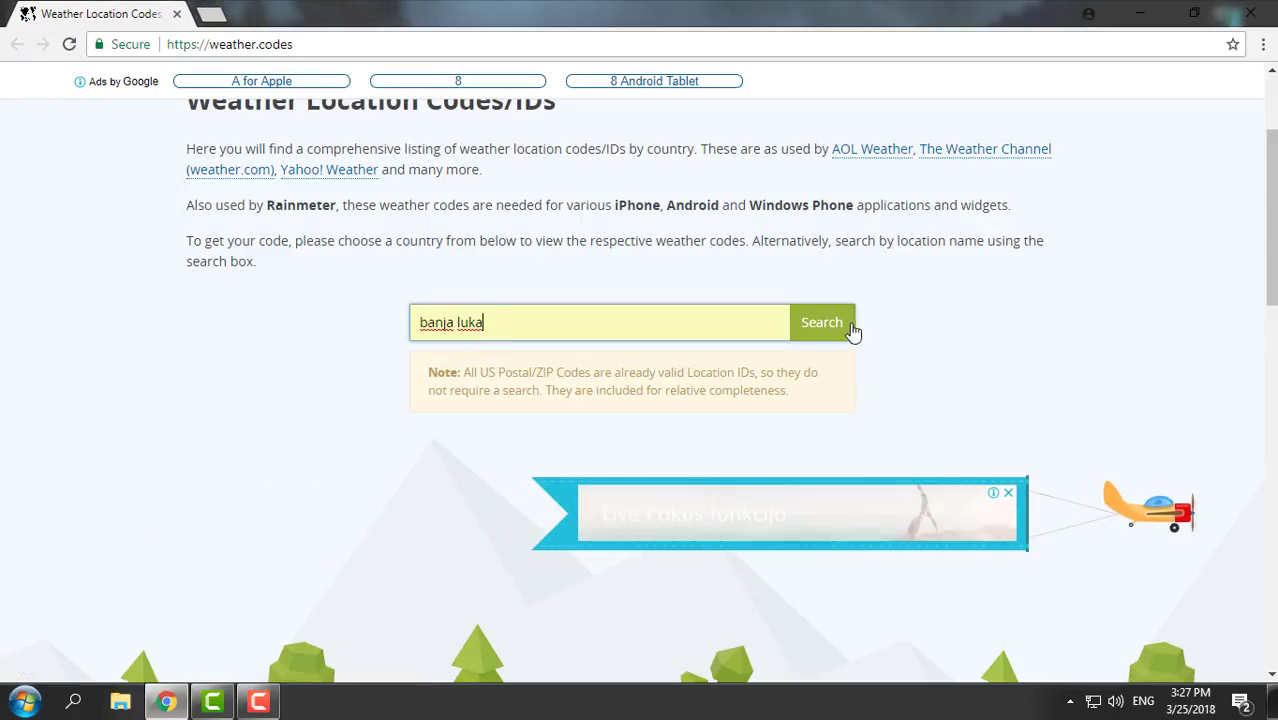
left_click(822, 322)
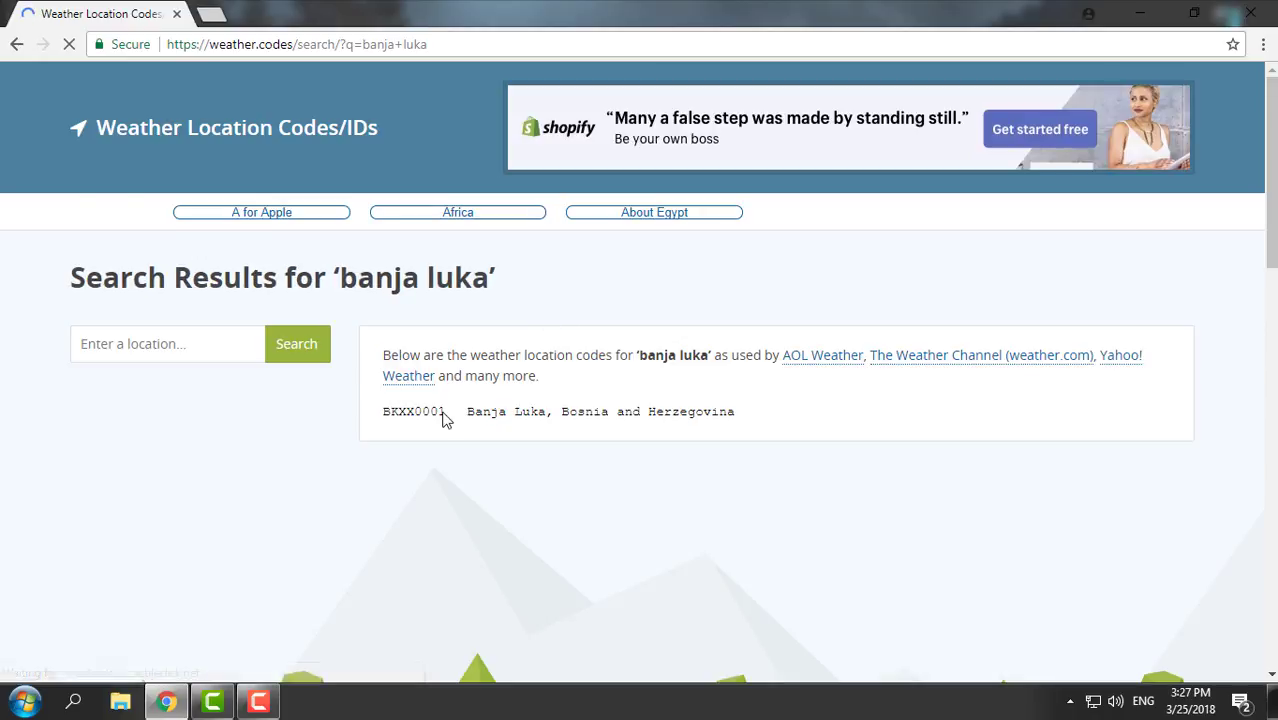
double_click(414, 411)
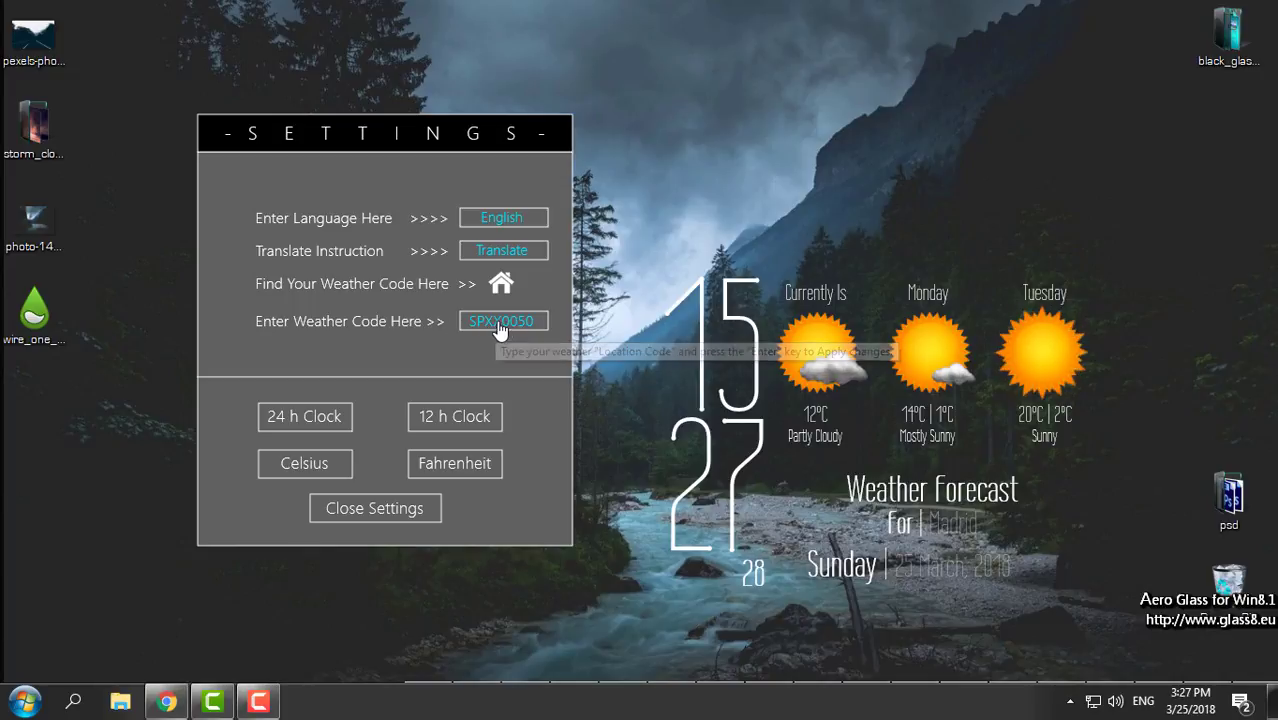
Step: Enter weather code BKXX0001 in the Wire One settings and close the settings panel
type("BKXX0001")
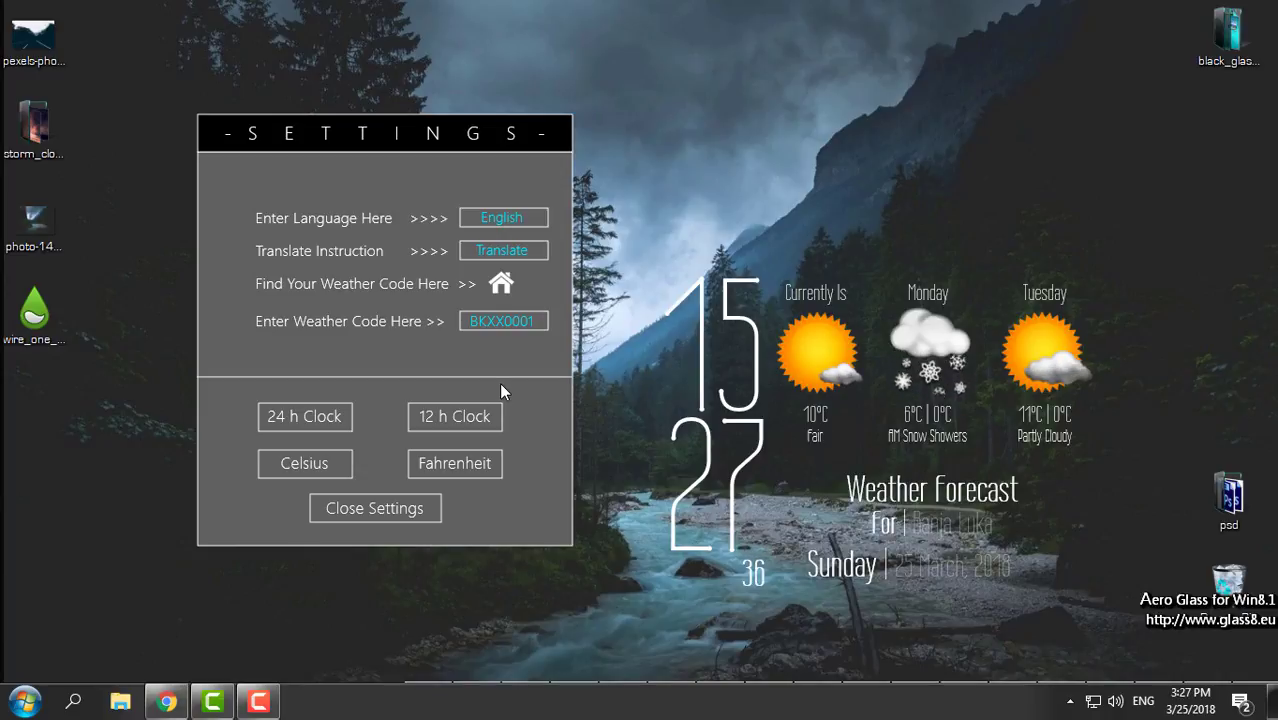
left_click(304, 416)
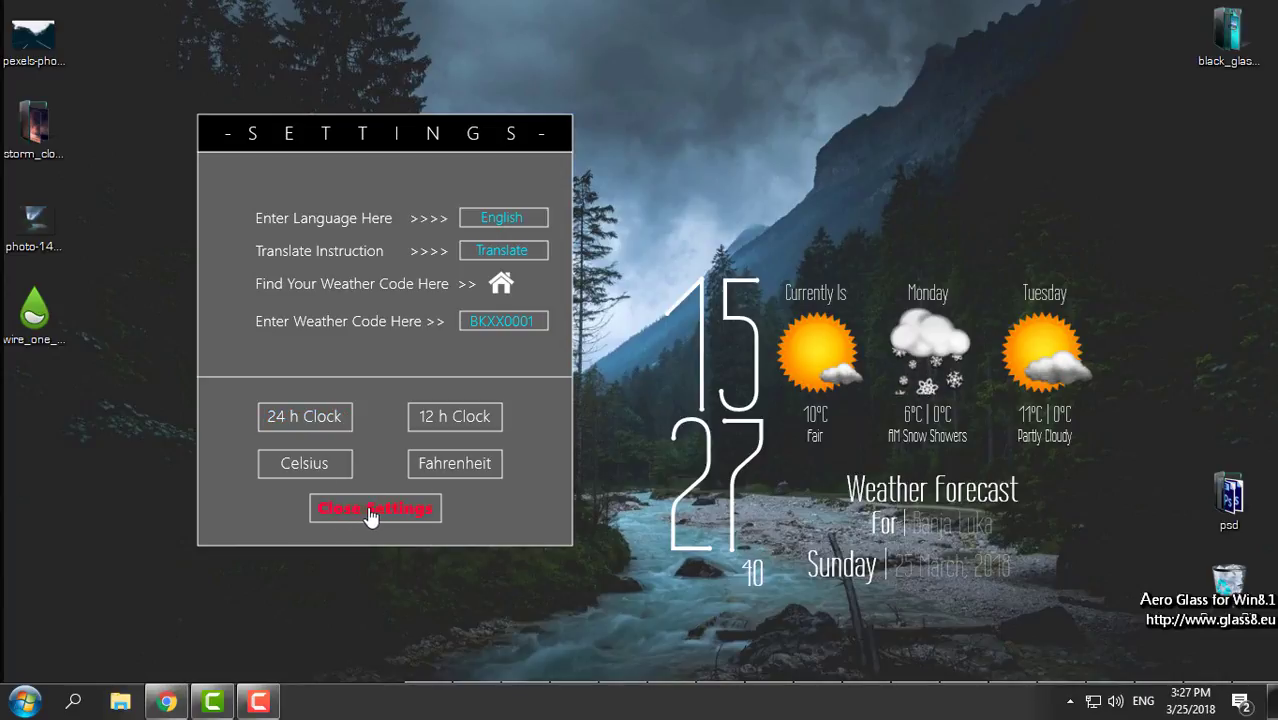
left_click(375, 508)
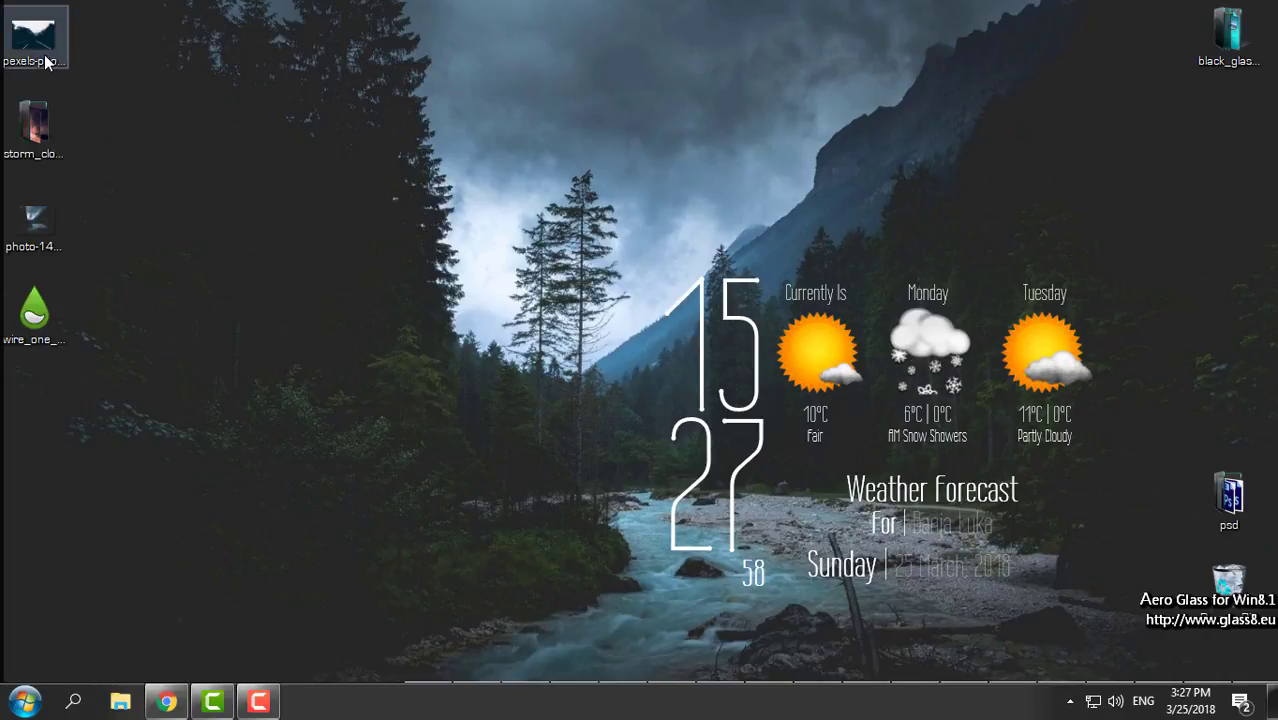
Step: Open the dark mountain road photo and set it as the desktop background
double_click(34, 37)
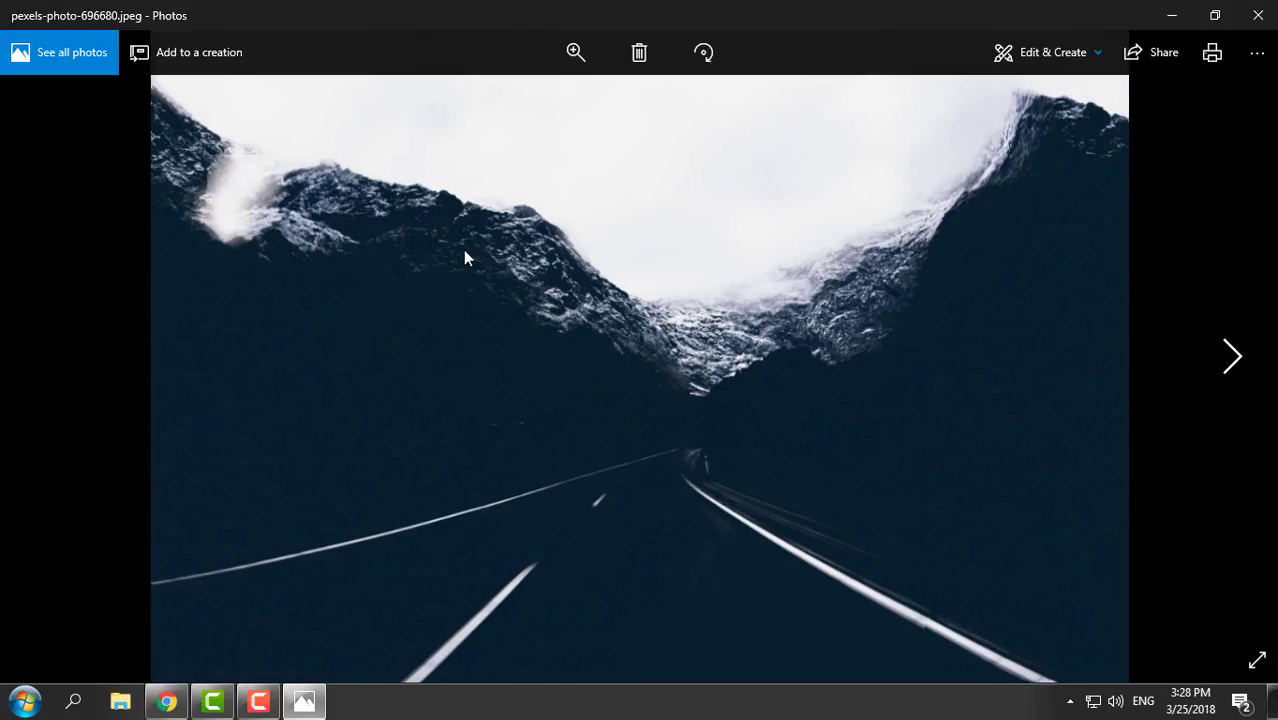
right_click(464, 258)
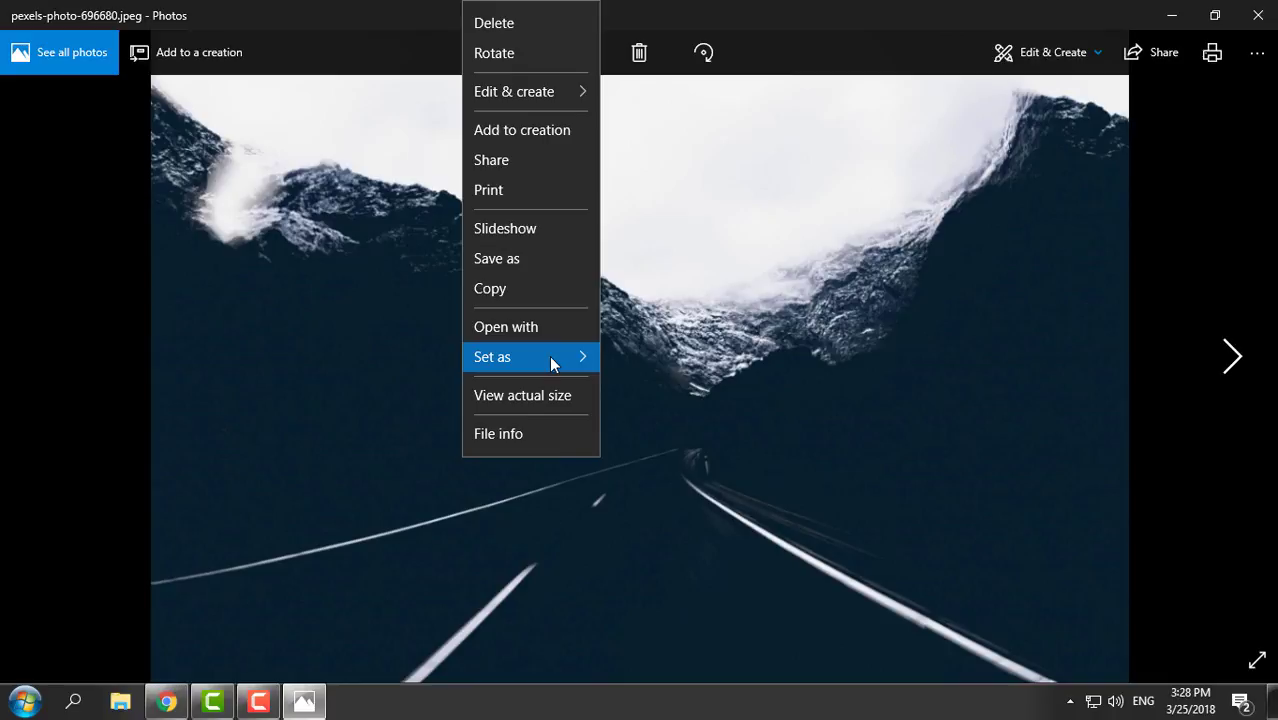
left_click(492, 357)
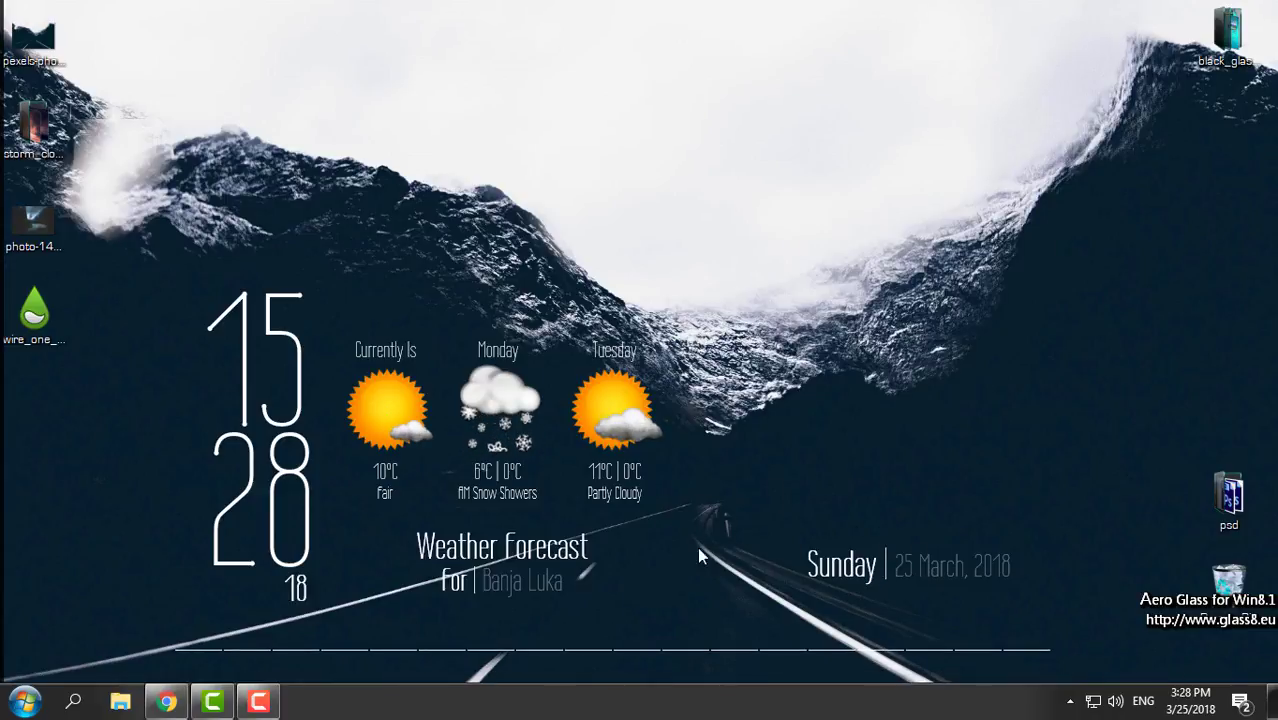
mouse_move(322, 638)
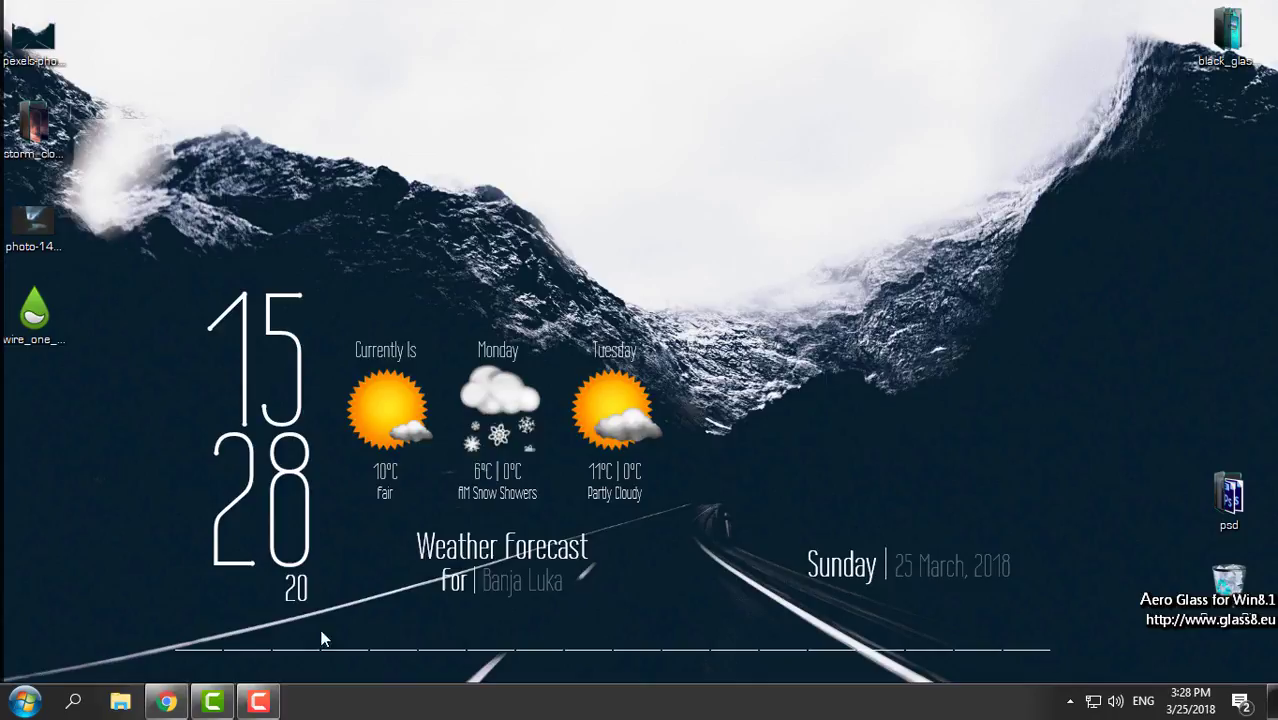
mouse_move(435, 668)
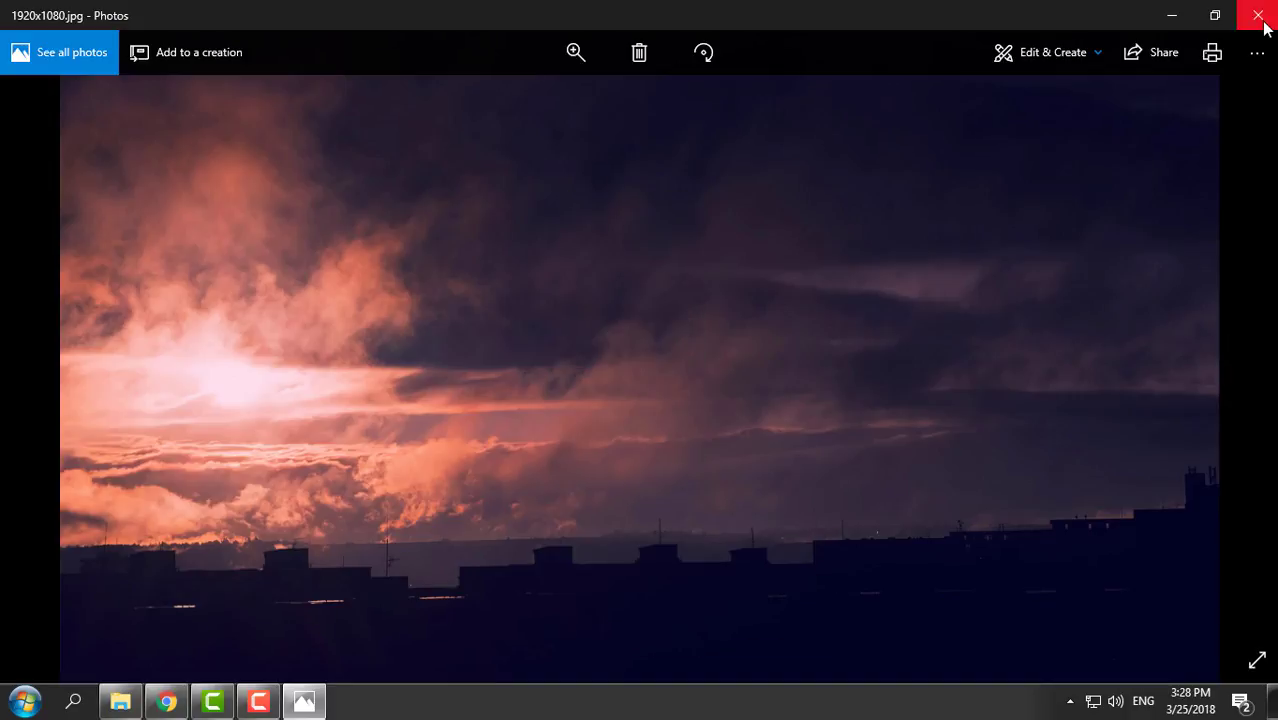
Step: Close the Photos viewer after setting the pink sunset clouds wallpaper
left_click(1258, 15)
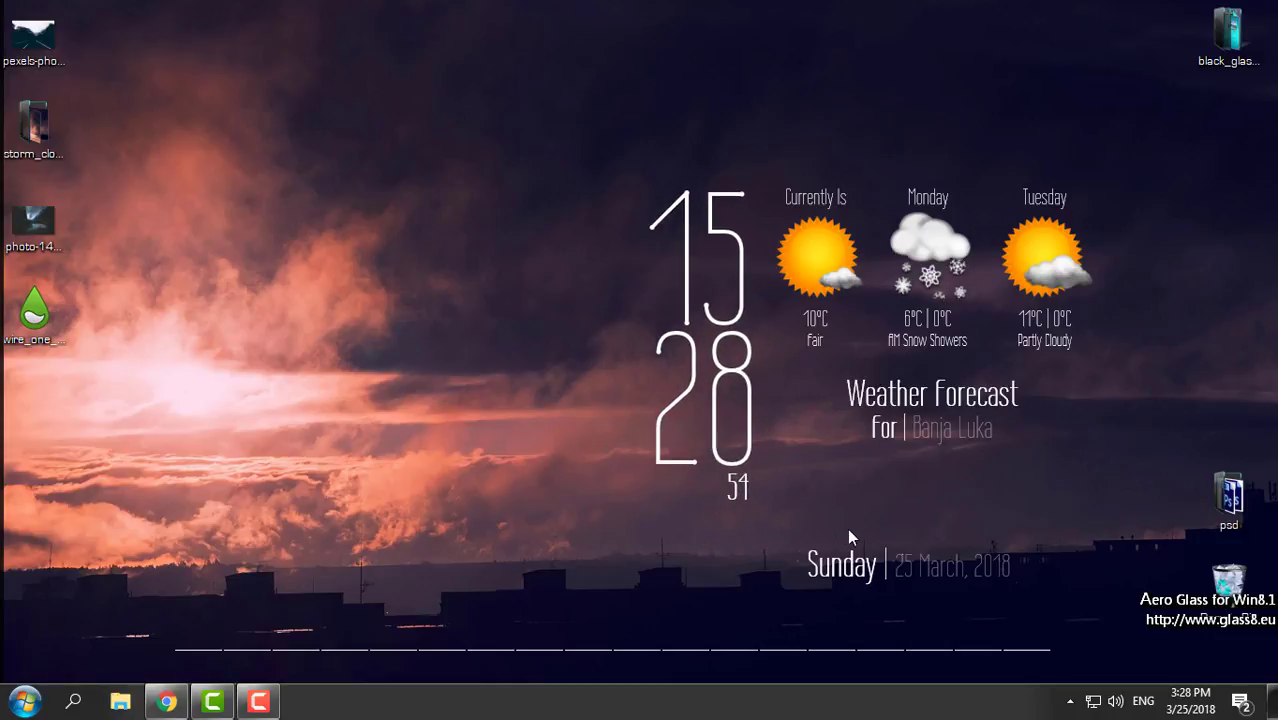
mouse_move(838, 456)
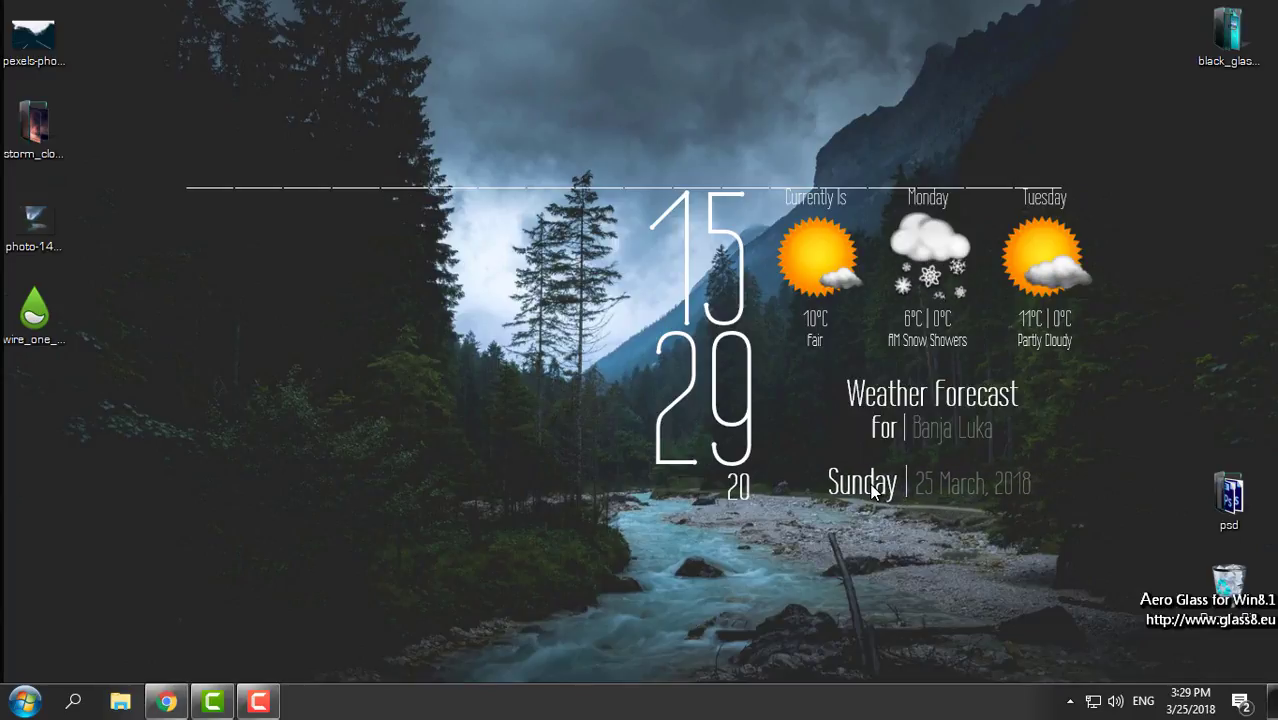
mouse_move(477, 209)
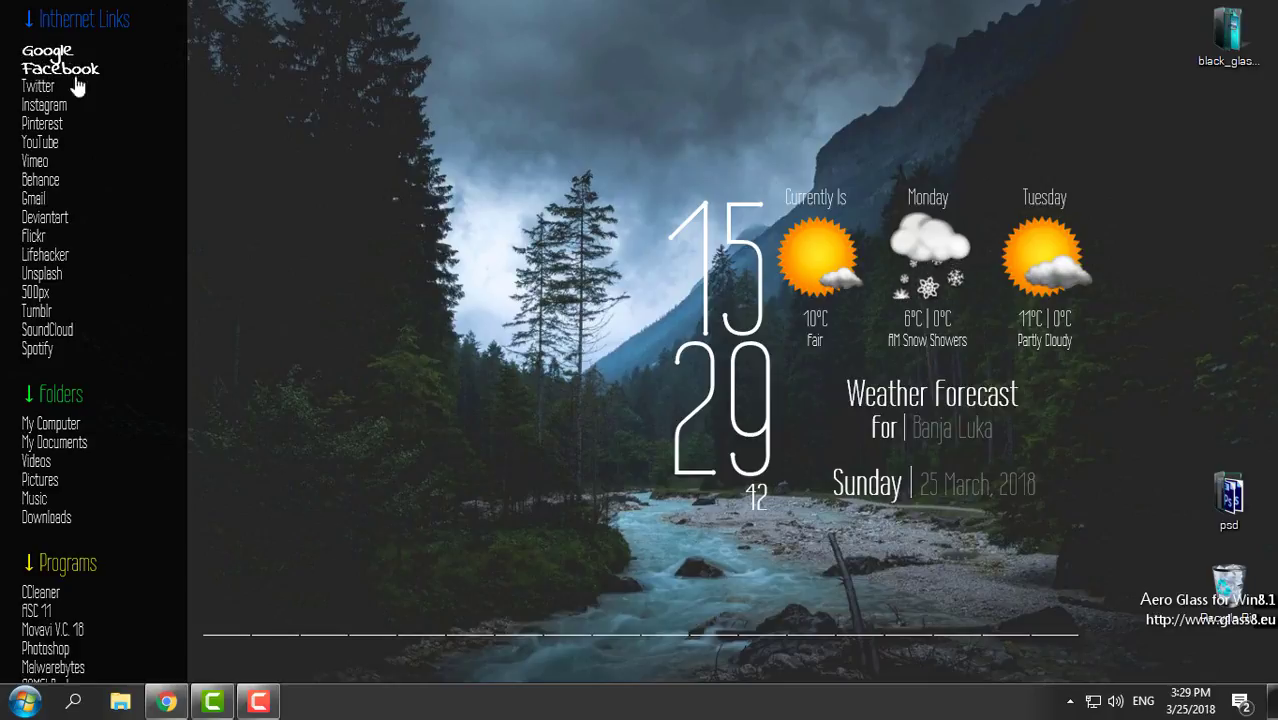
mouse_move(55, 370)
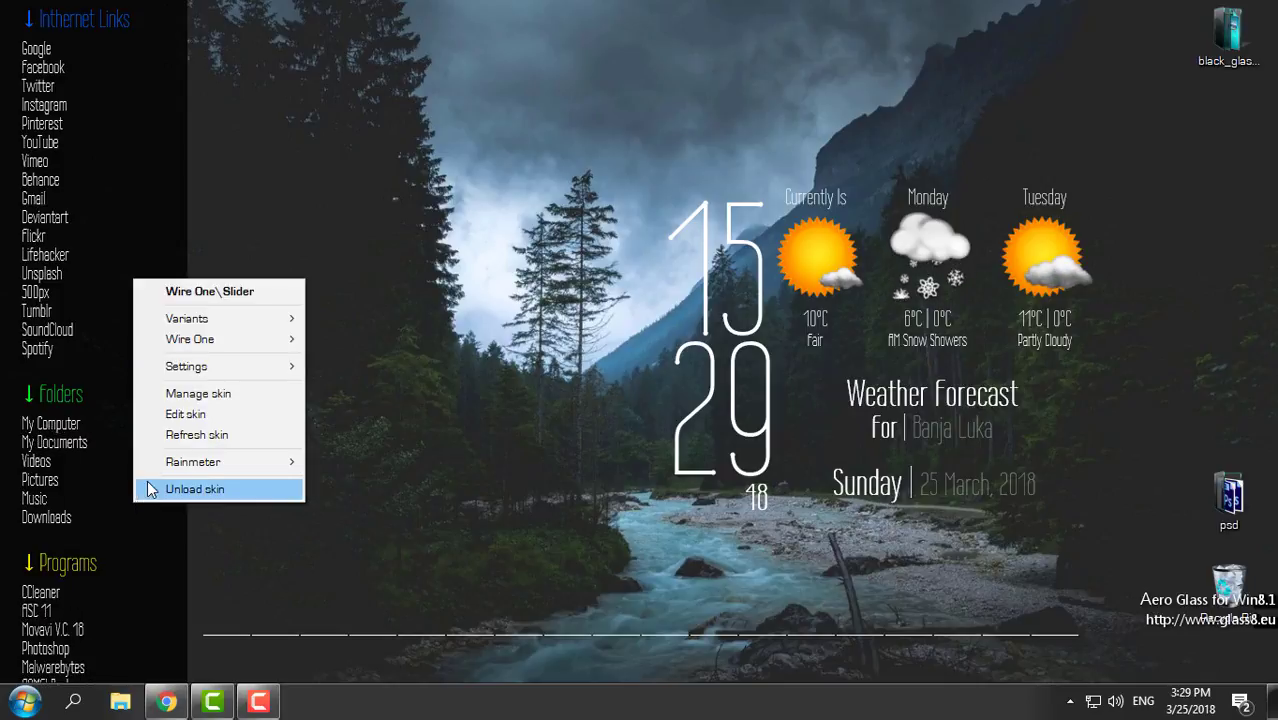
mouse_move(197, 414)
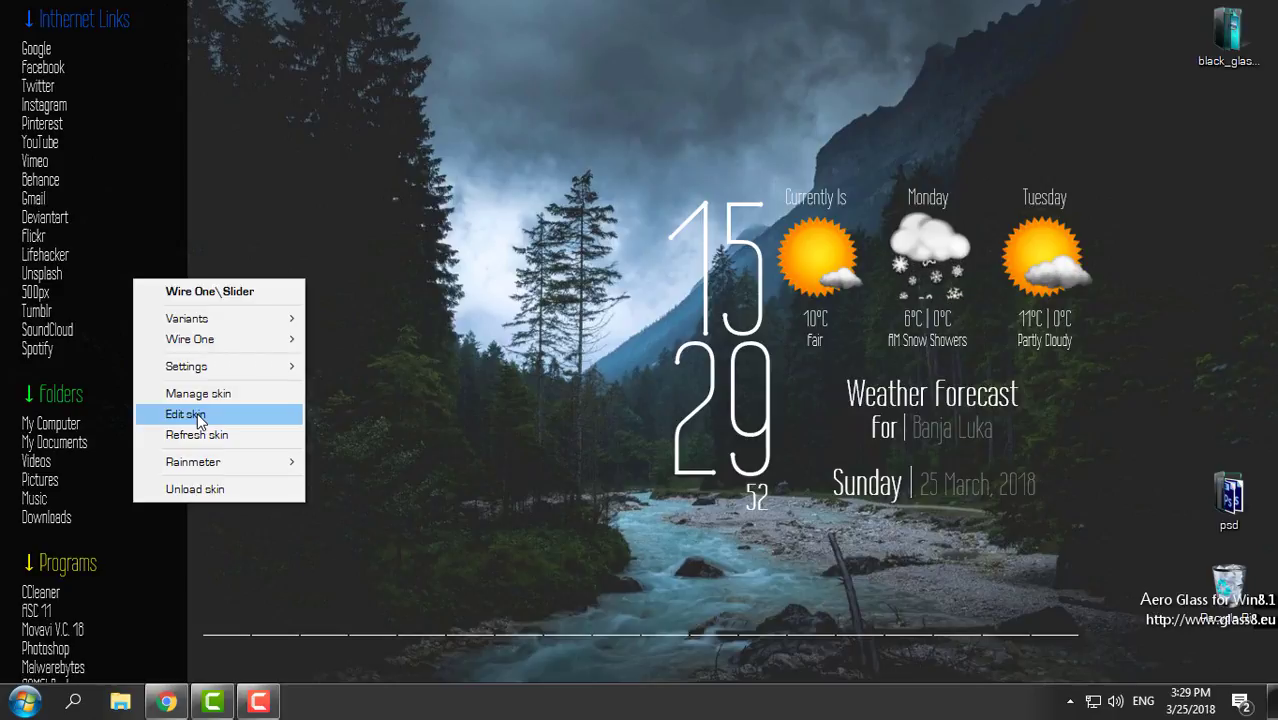
Step: Review Slider.ini's LeftMouseUpAction launch paths, close Notepad, and open File Explorer
left_click(185, 414)
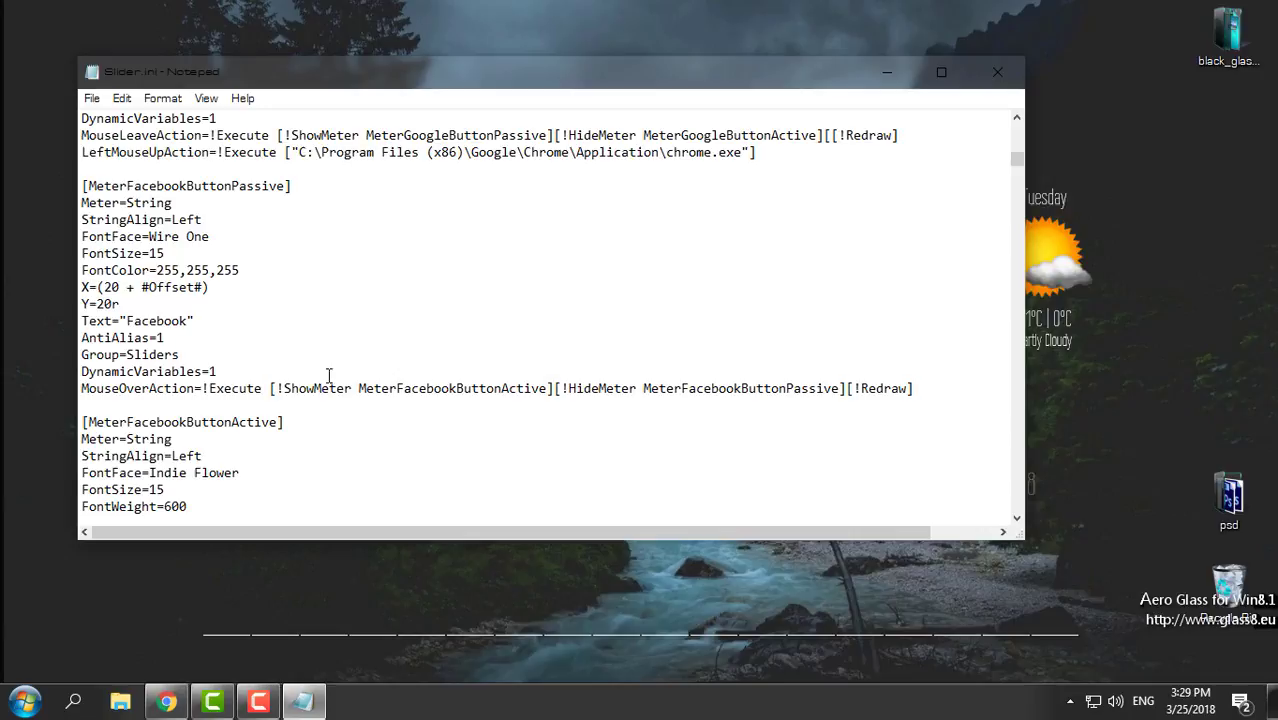
scroll("down", 3)
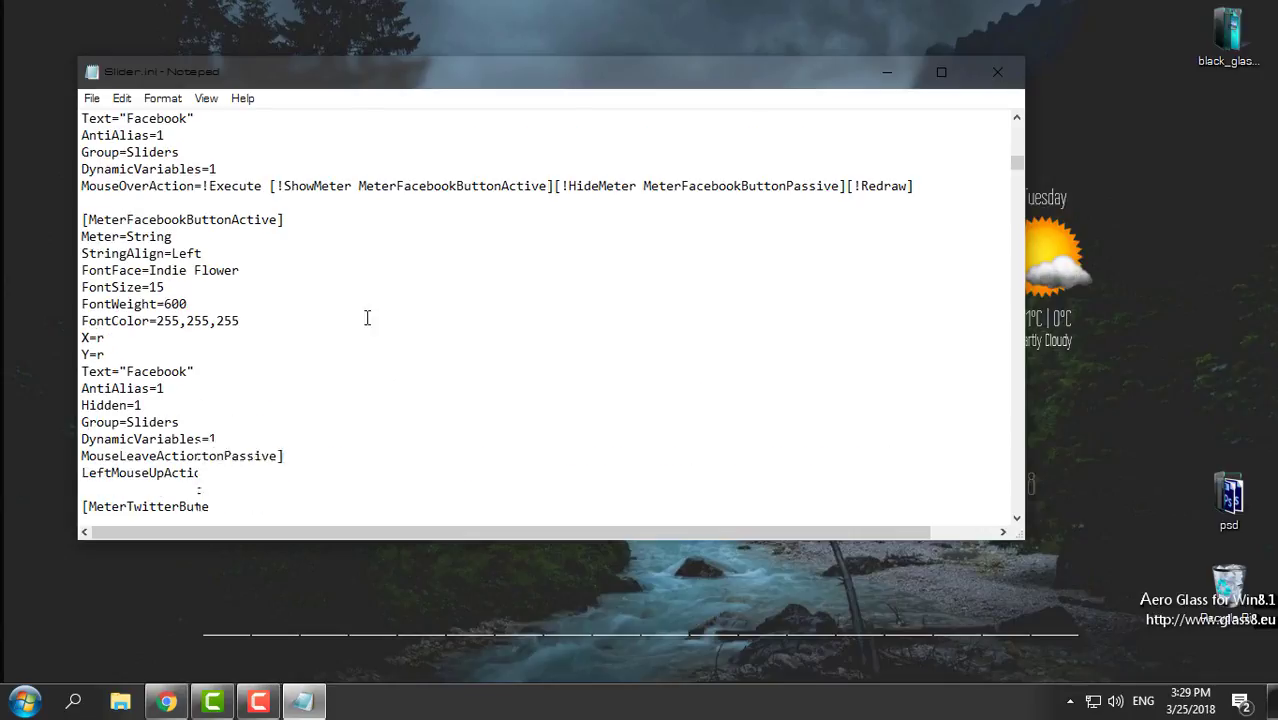
scroll("down", 3)
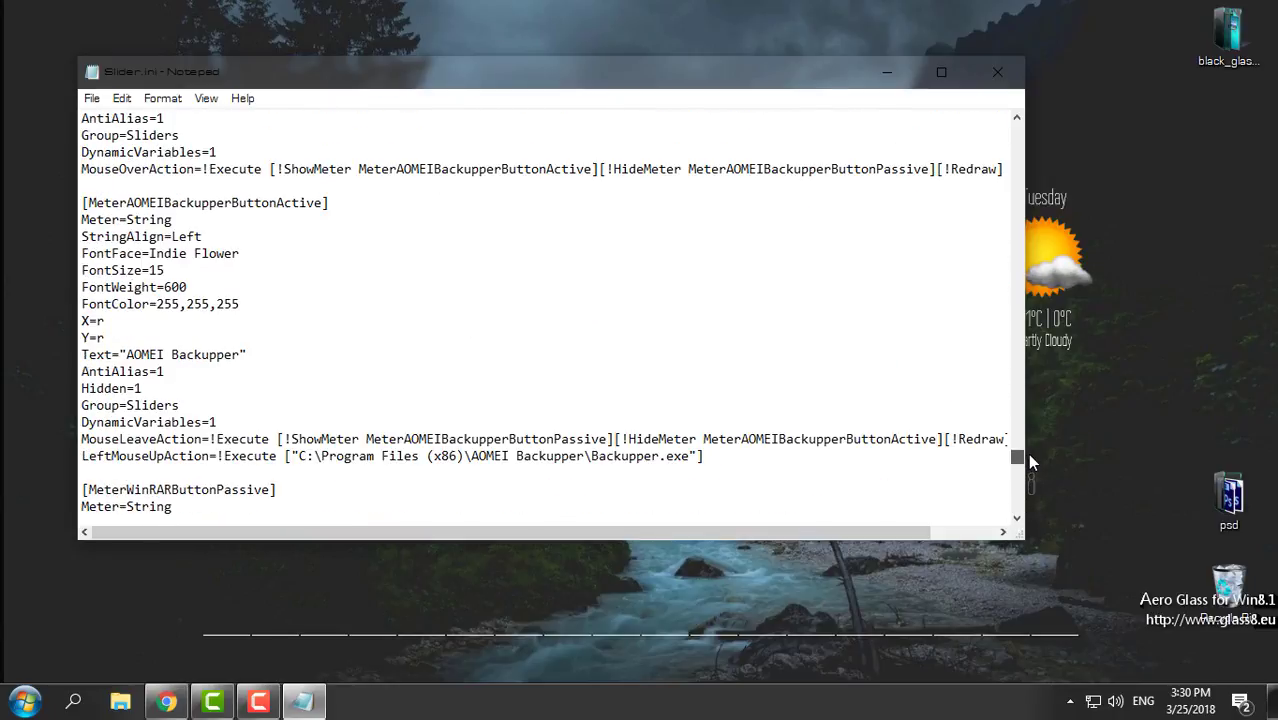
scroll("down", 3)
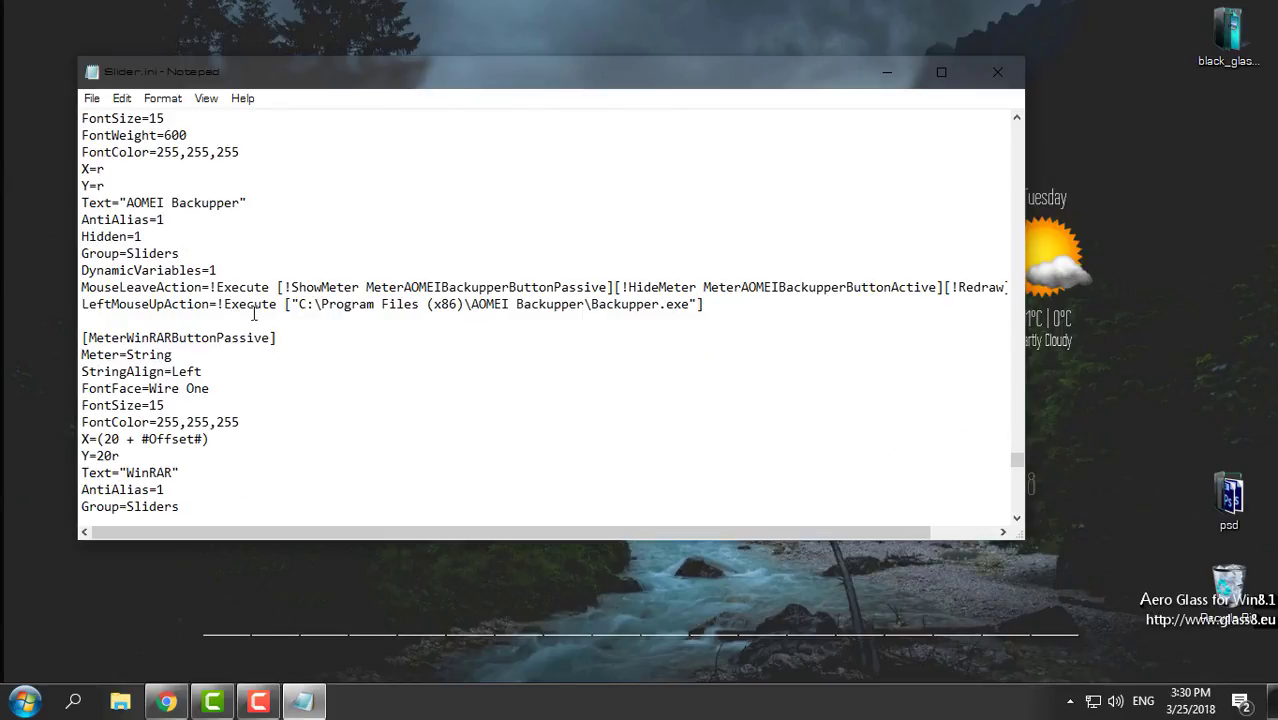
mouse_move(505, 307)
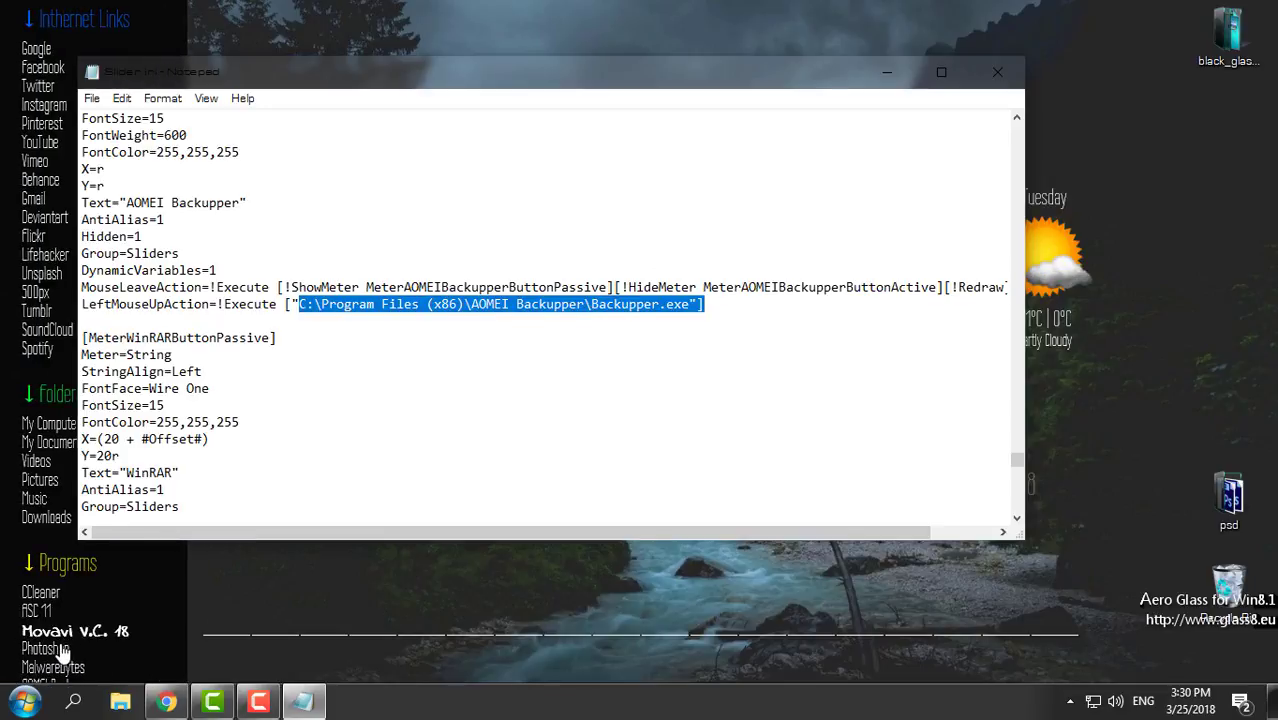
mouse_move(70, 645)
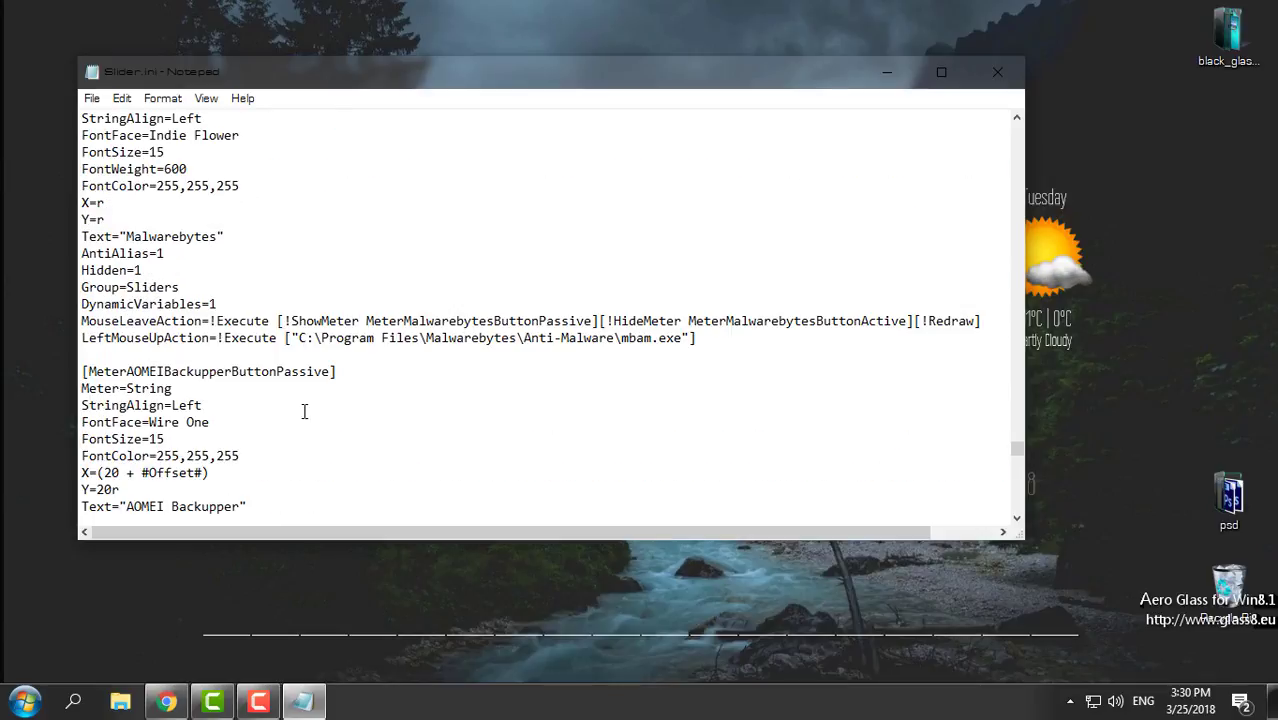
left_click_drag(297, 337, 690, 337)
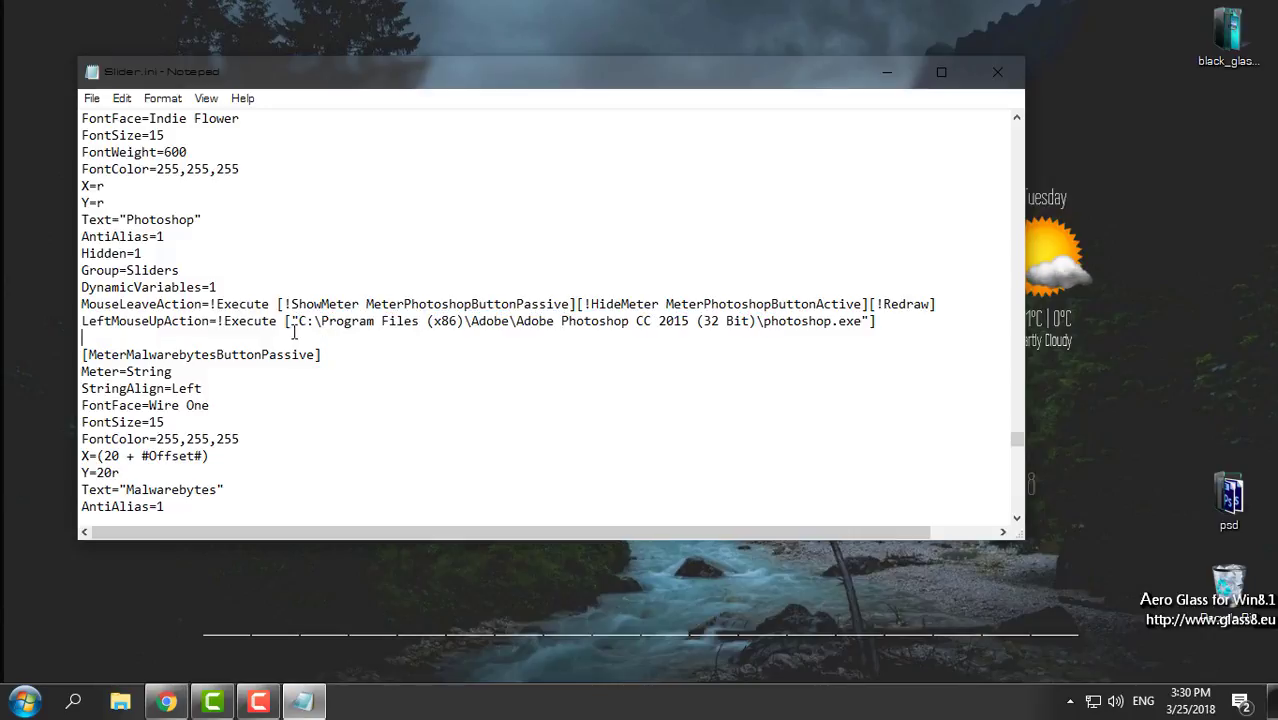
mouse_move(522, 321)
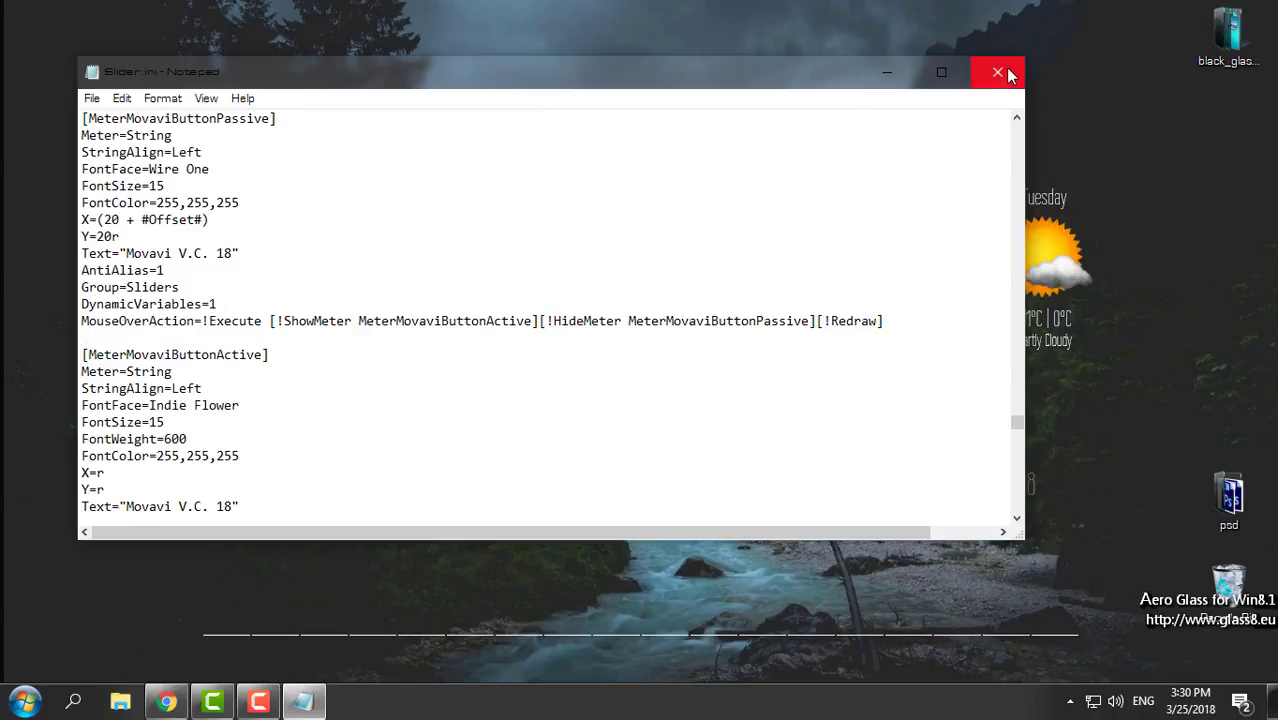
left_click(997, 72)
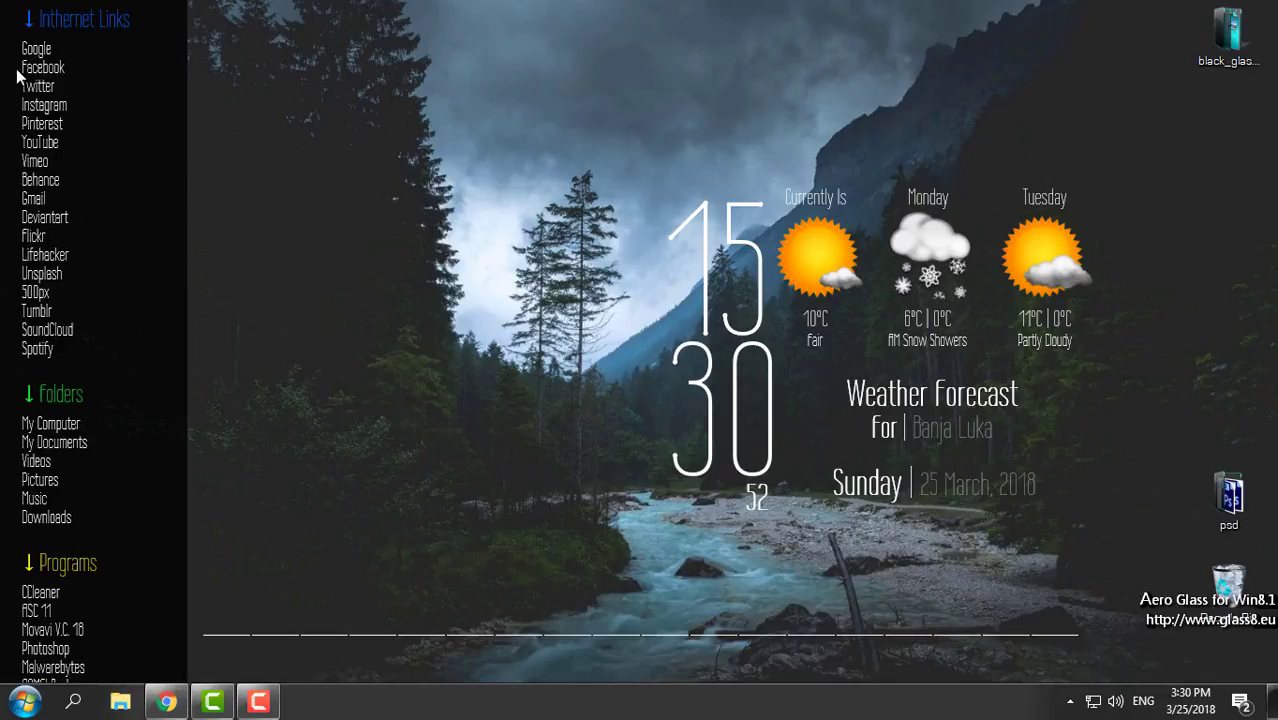
left_click(120, 700)
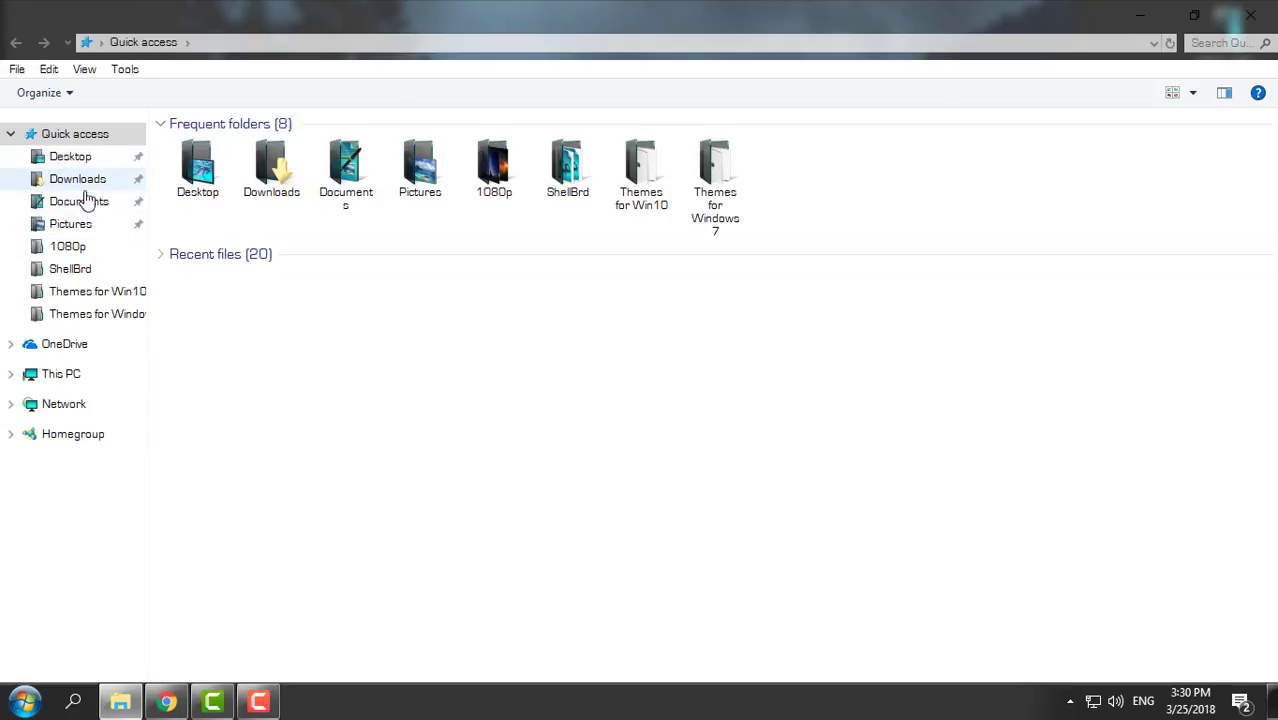
double_click(78, 201)
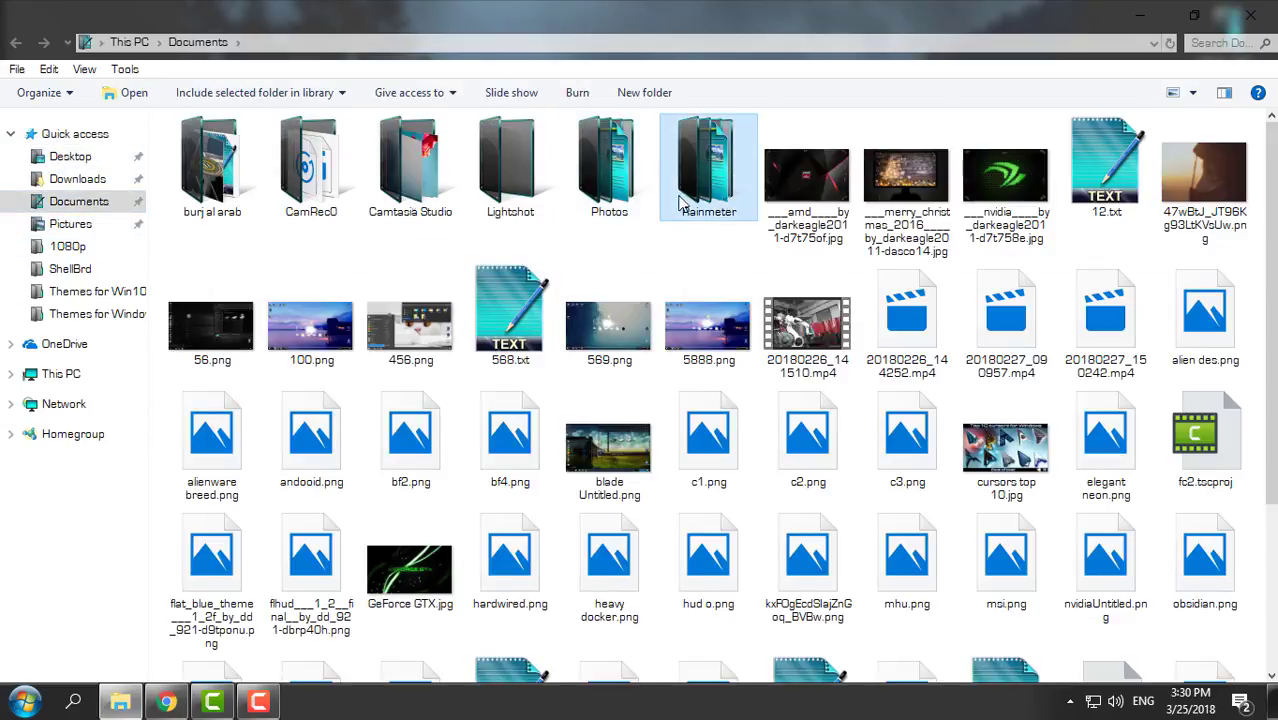
double_click(708, 165)
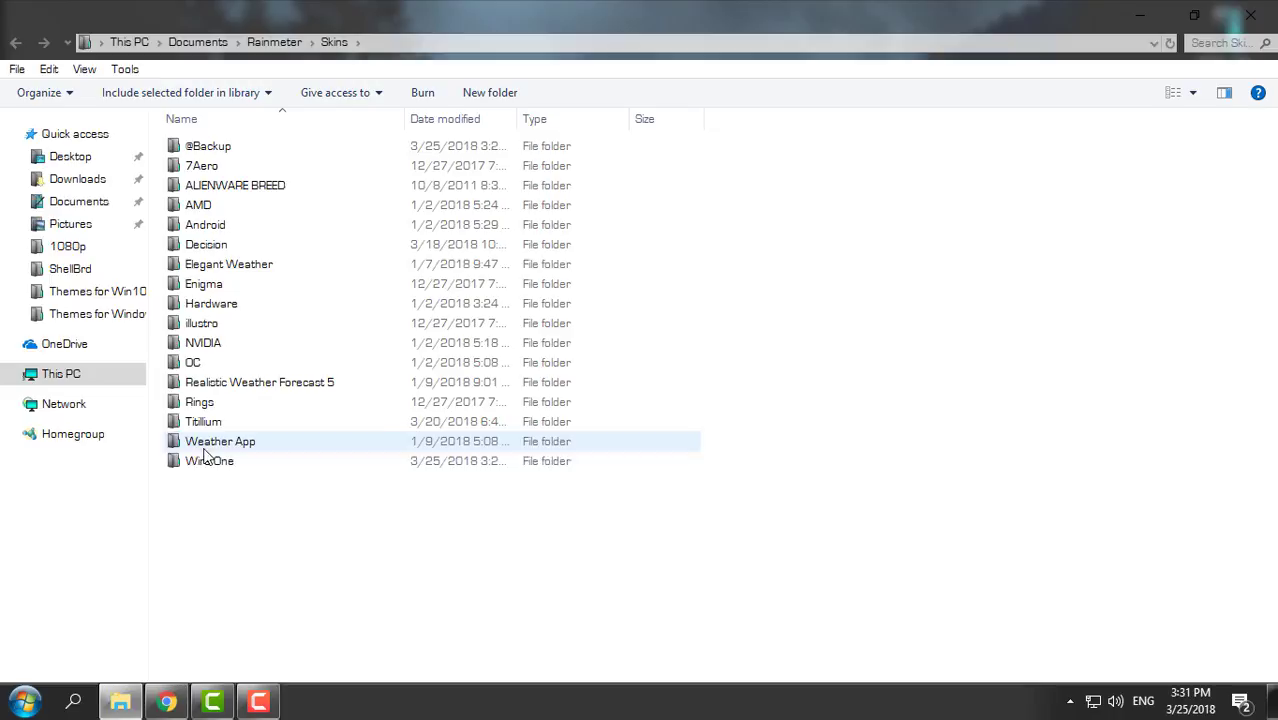
double_click(209, 460)
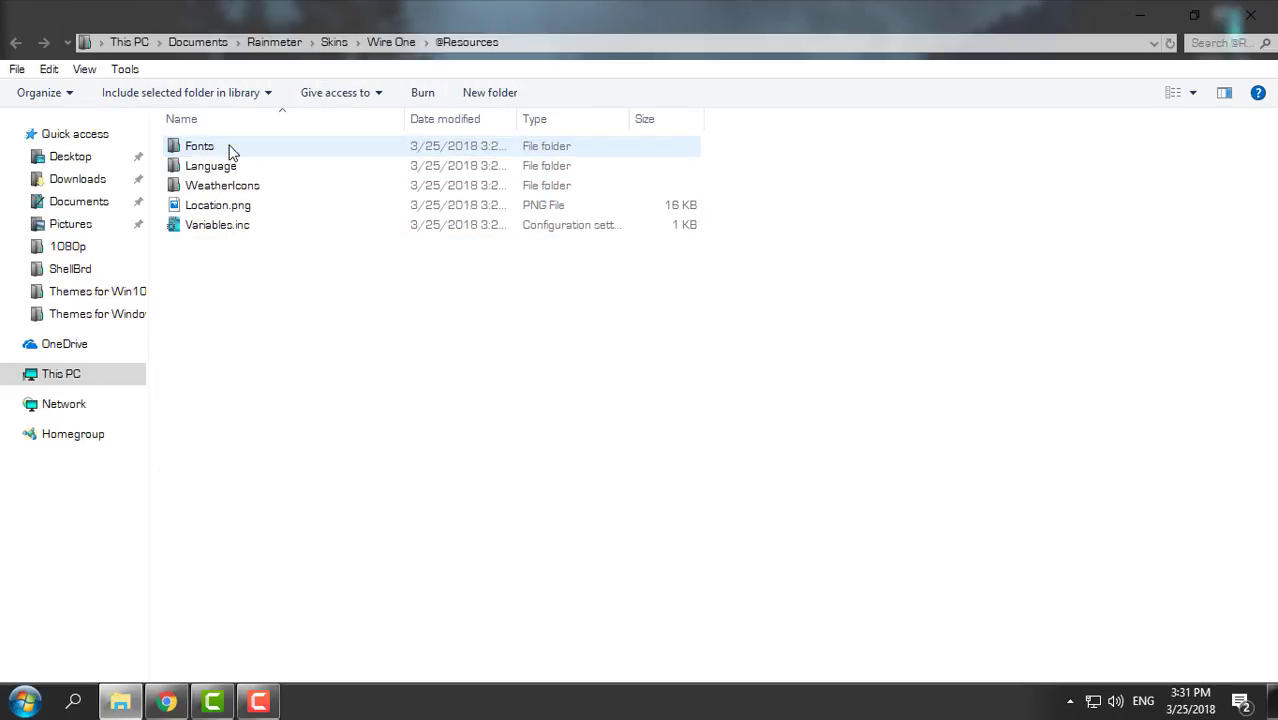
double_click(199, 145)
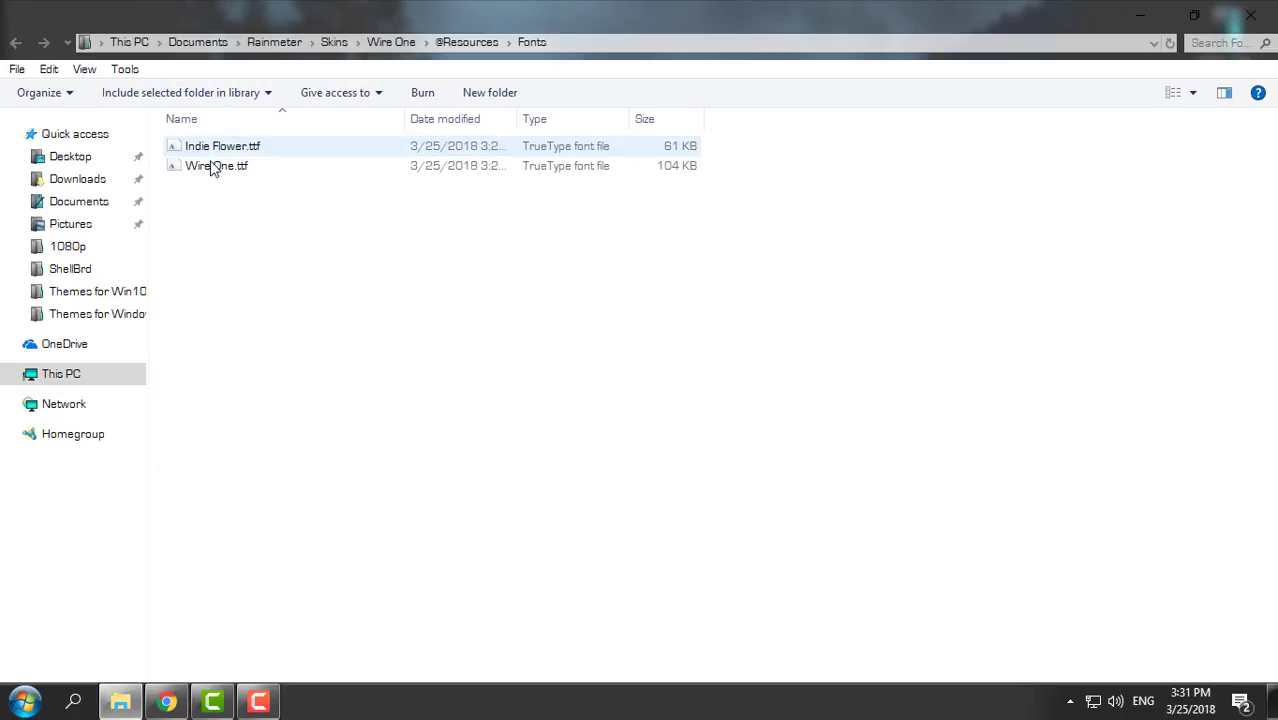
Step: Install the Indie Flower and Wire One fonts, replacing Indie Flower, then close Explorer
right_click(216, 165)
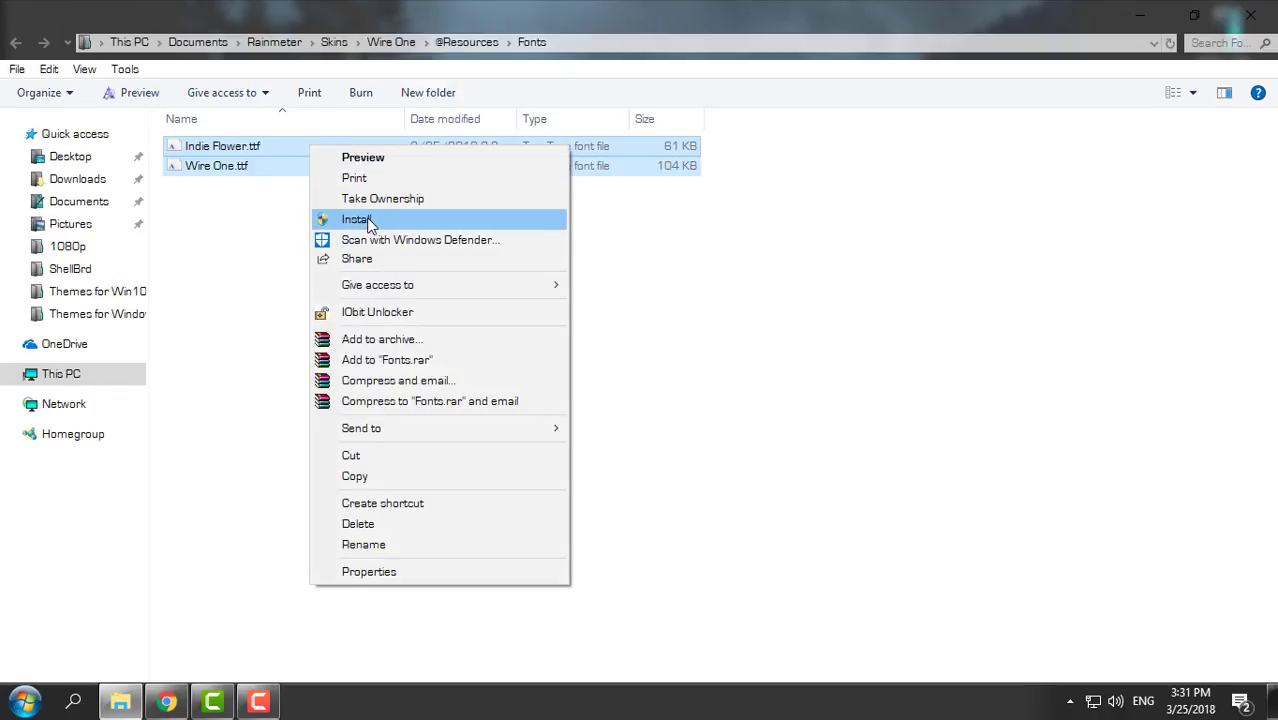
left_click(358, 219)
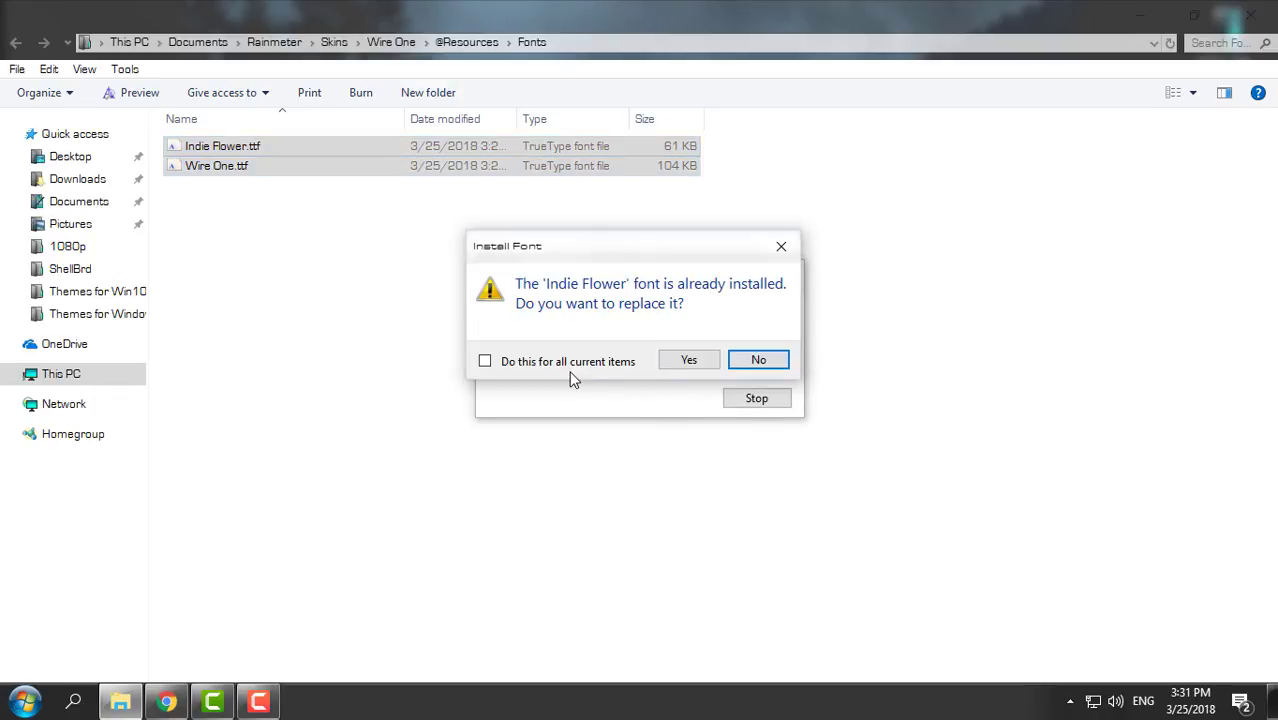
left_click(688, 359)
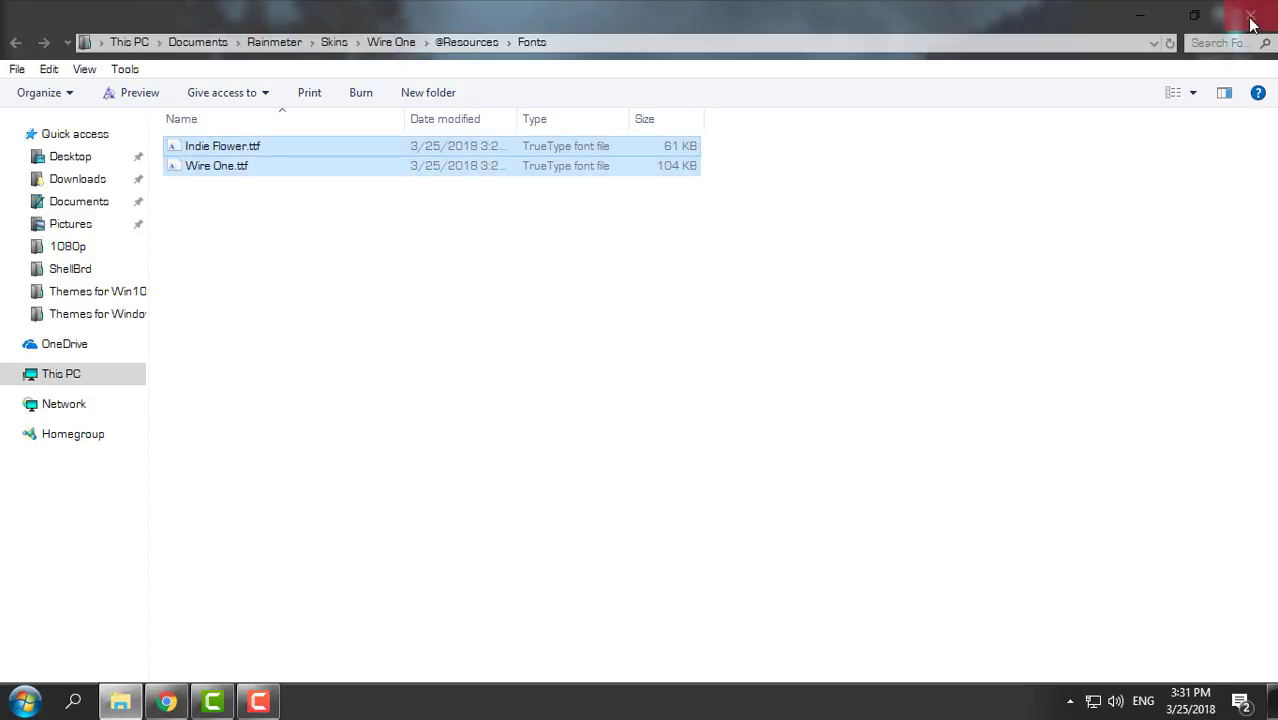
left_click(1251, 18)
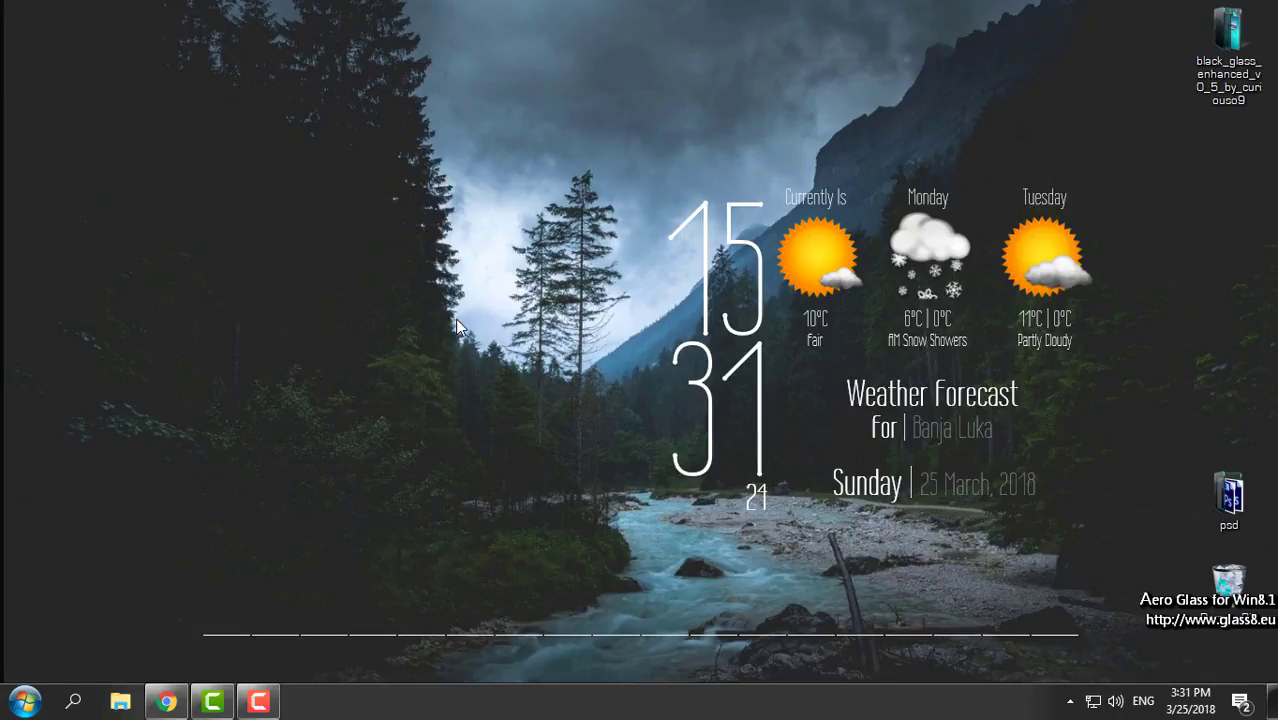
mouse_move(509, 317)
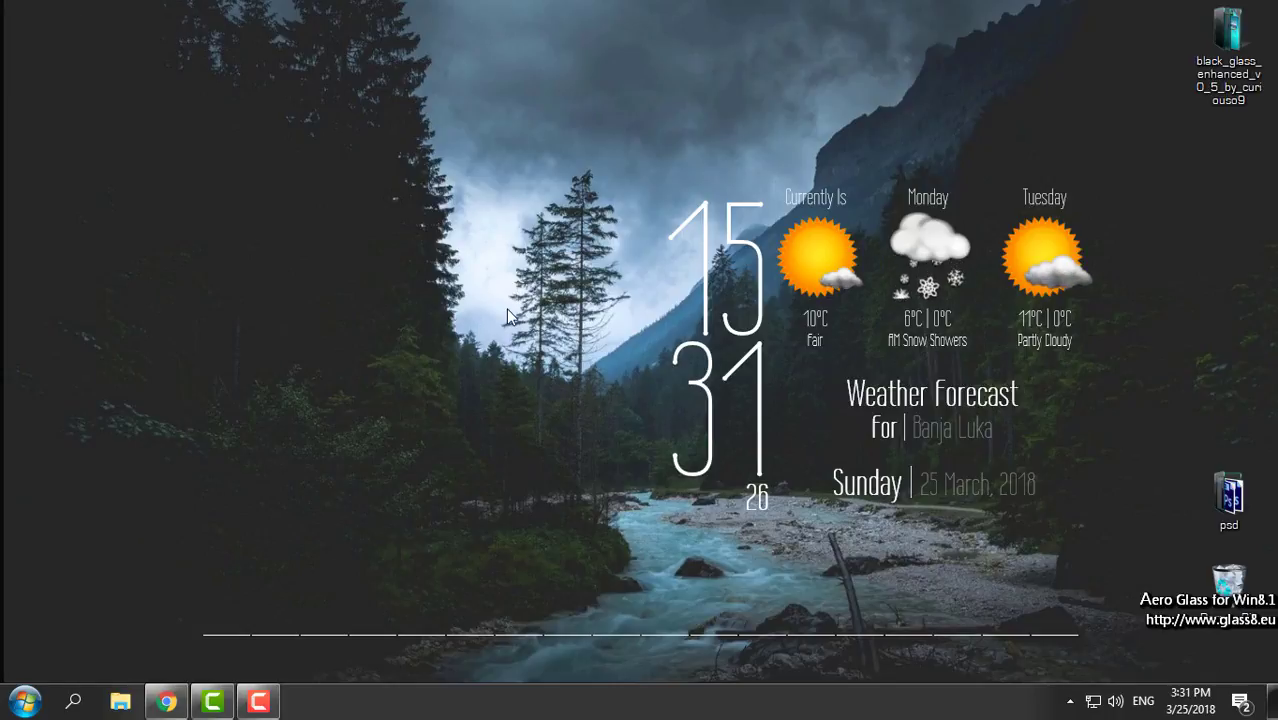
mouse_move(508, 217)
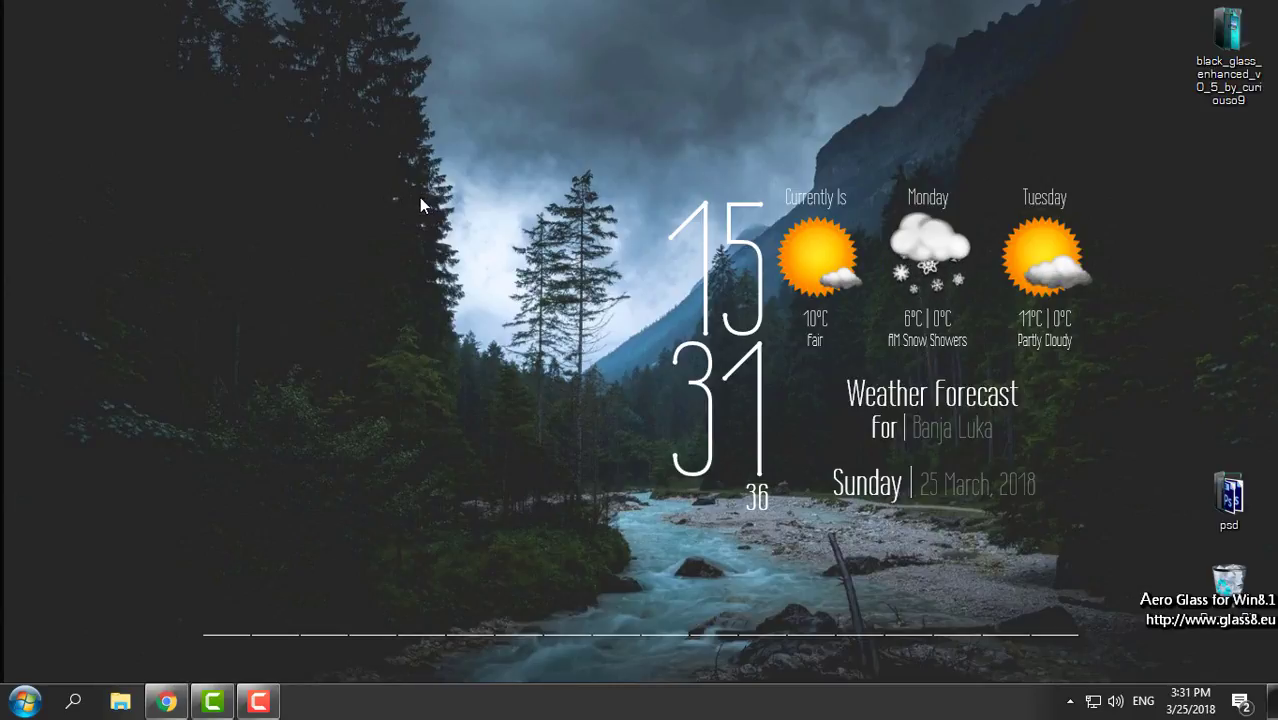
mouse_move(400, 201)
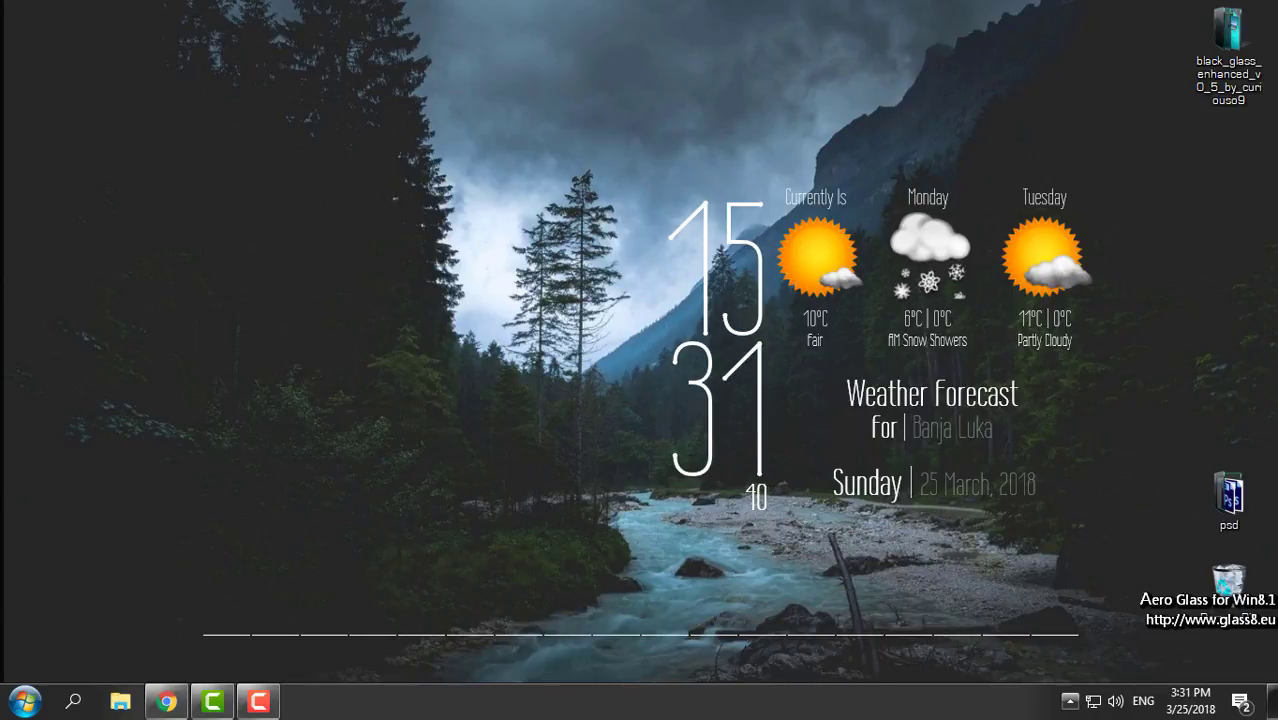
left_click(1069, 700)
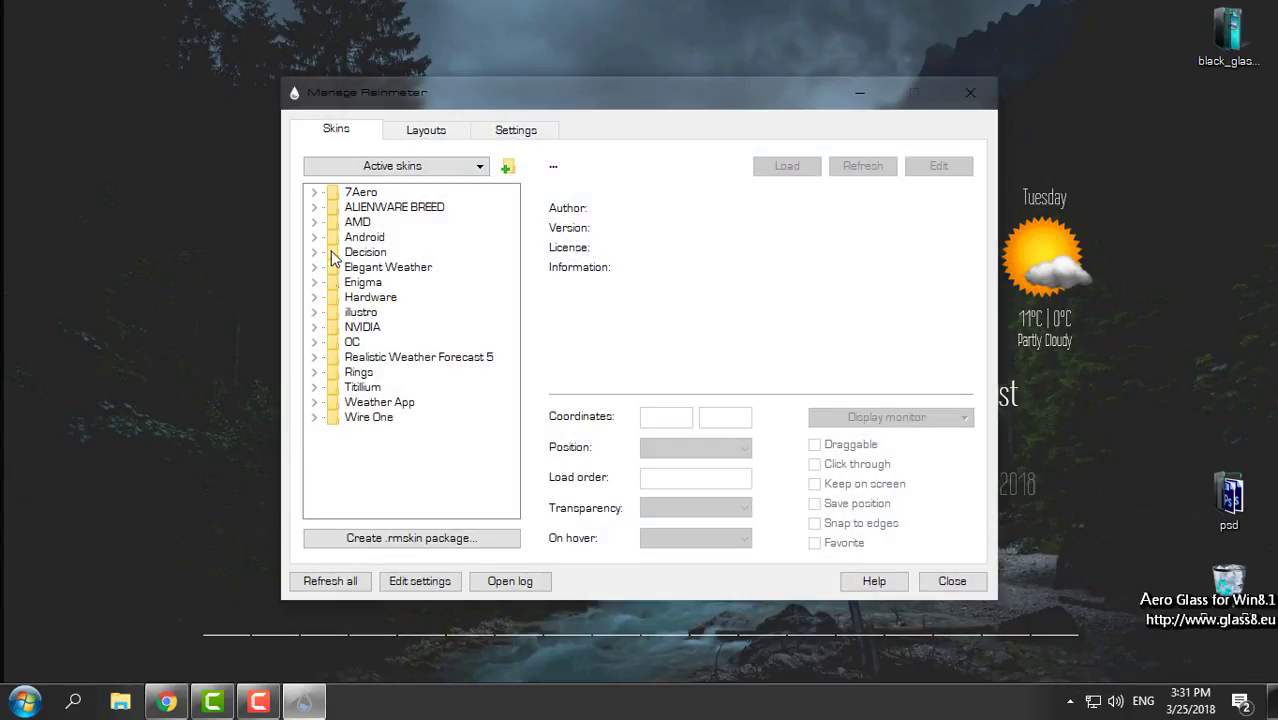
Step: Expand Wire One in the Manage Rainmeter Skins tab and right-click its Clock skin
left_click(314, 402)
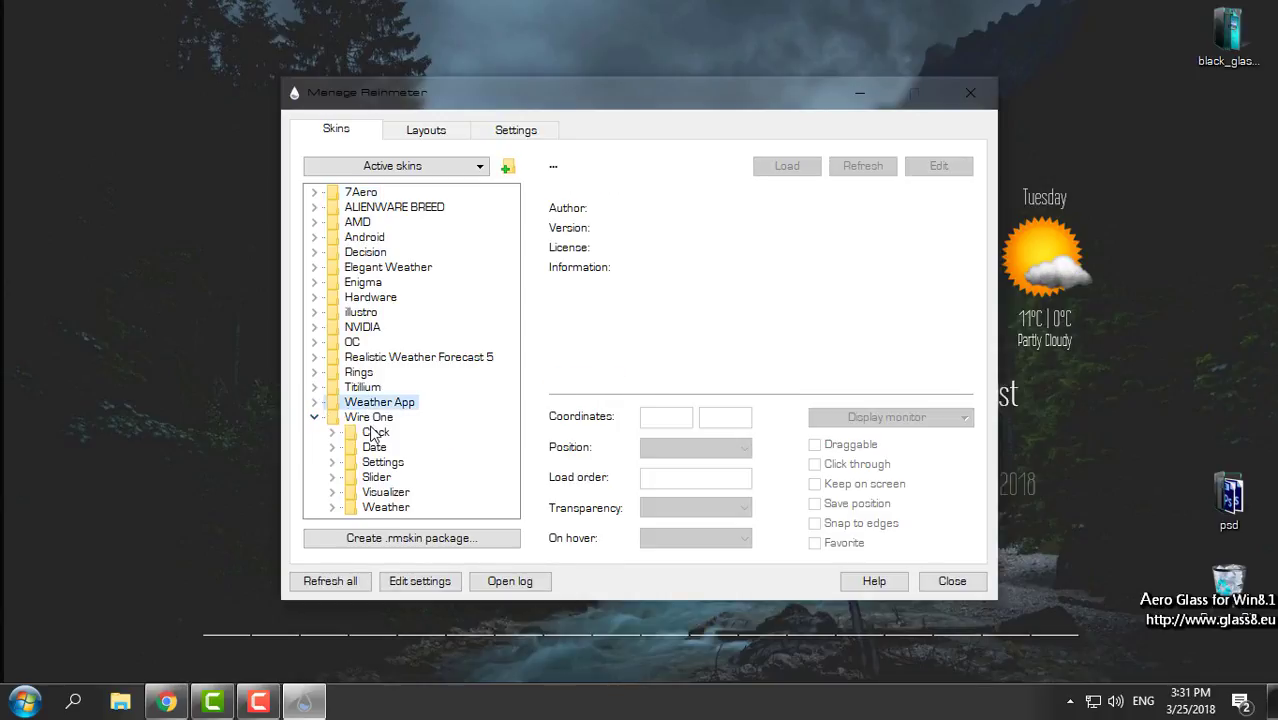
right_click(388, 447)
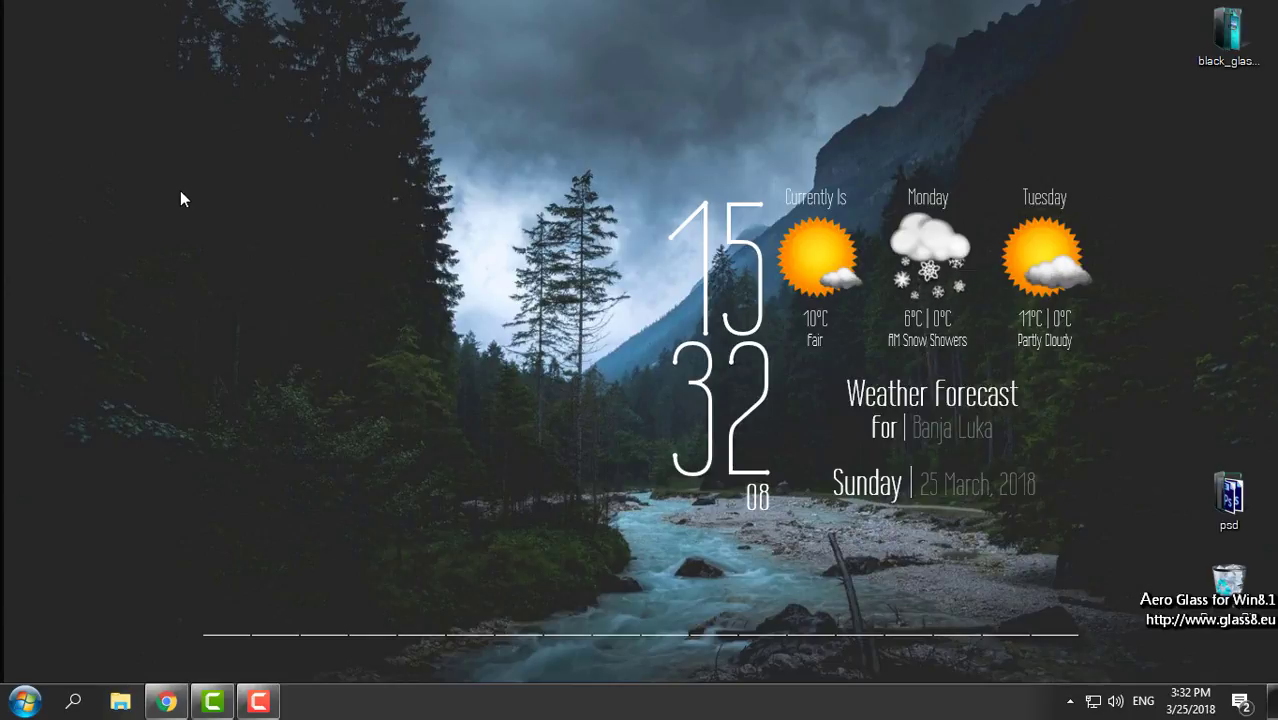
mouse_move(55, 170)
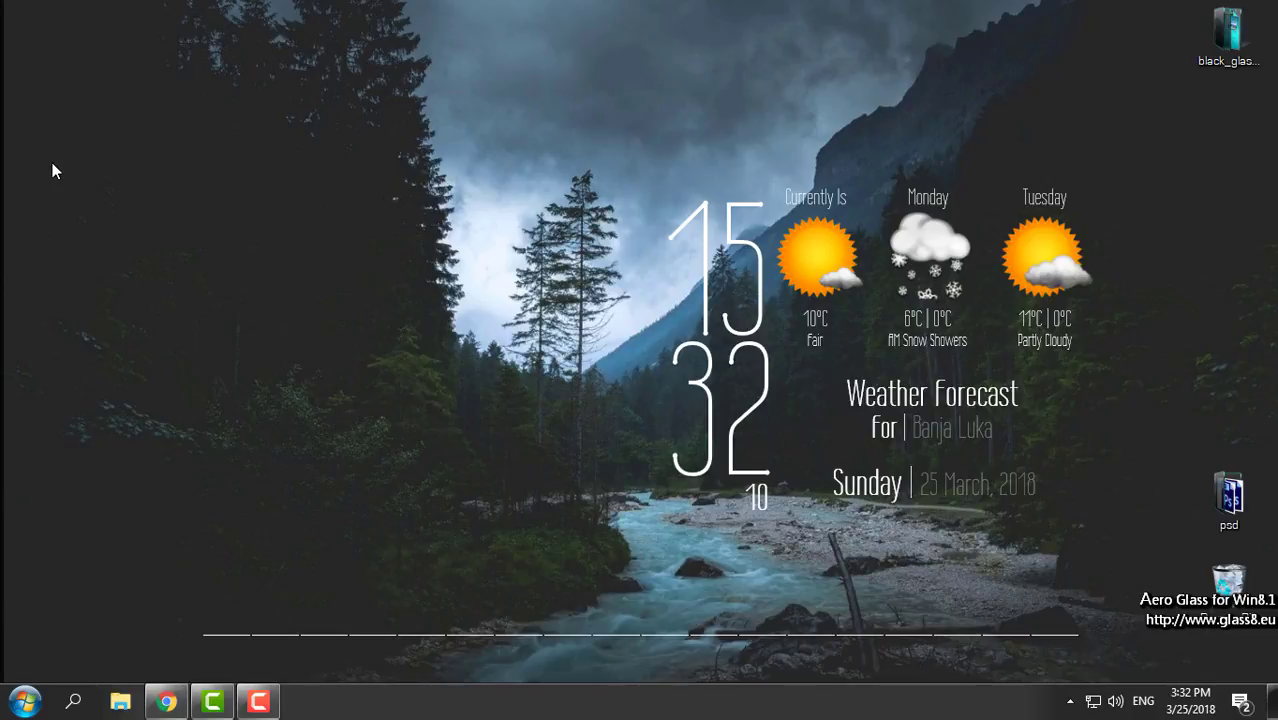